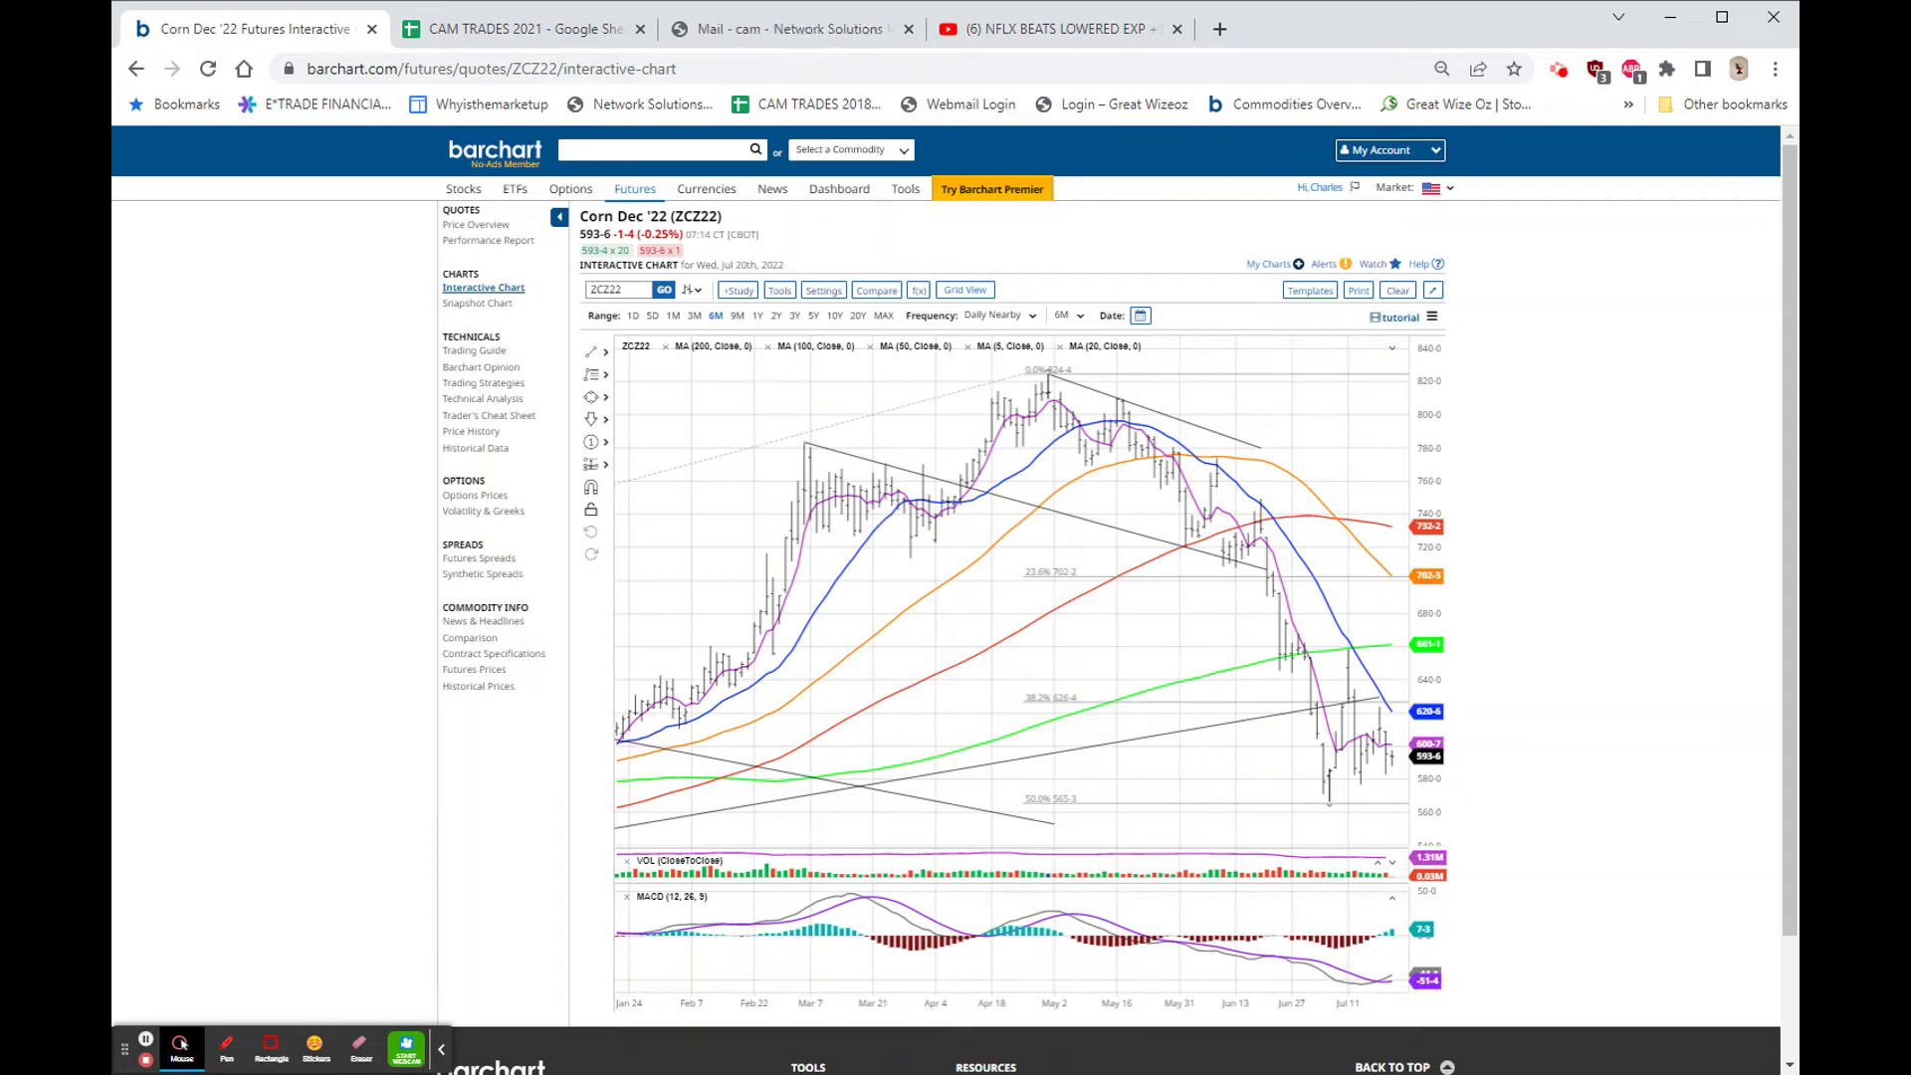
Return from the Corn chart to the major commodities futures prices table
left_click(659, 149)
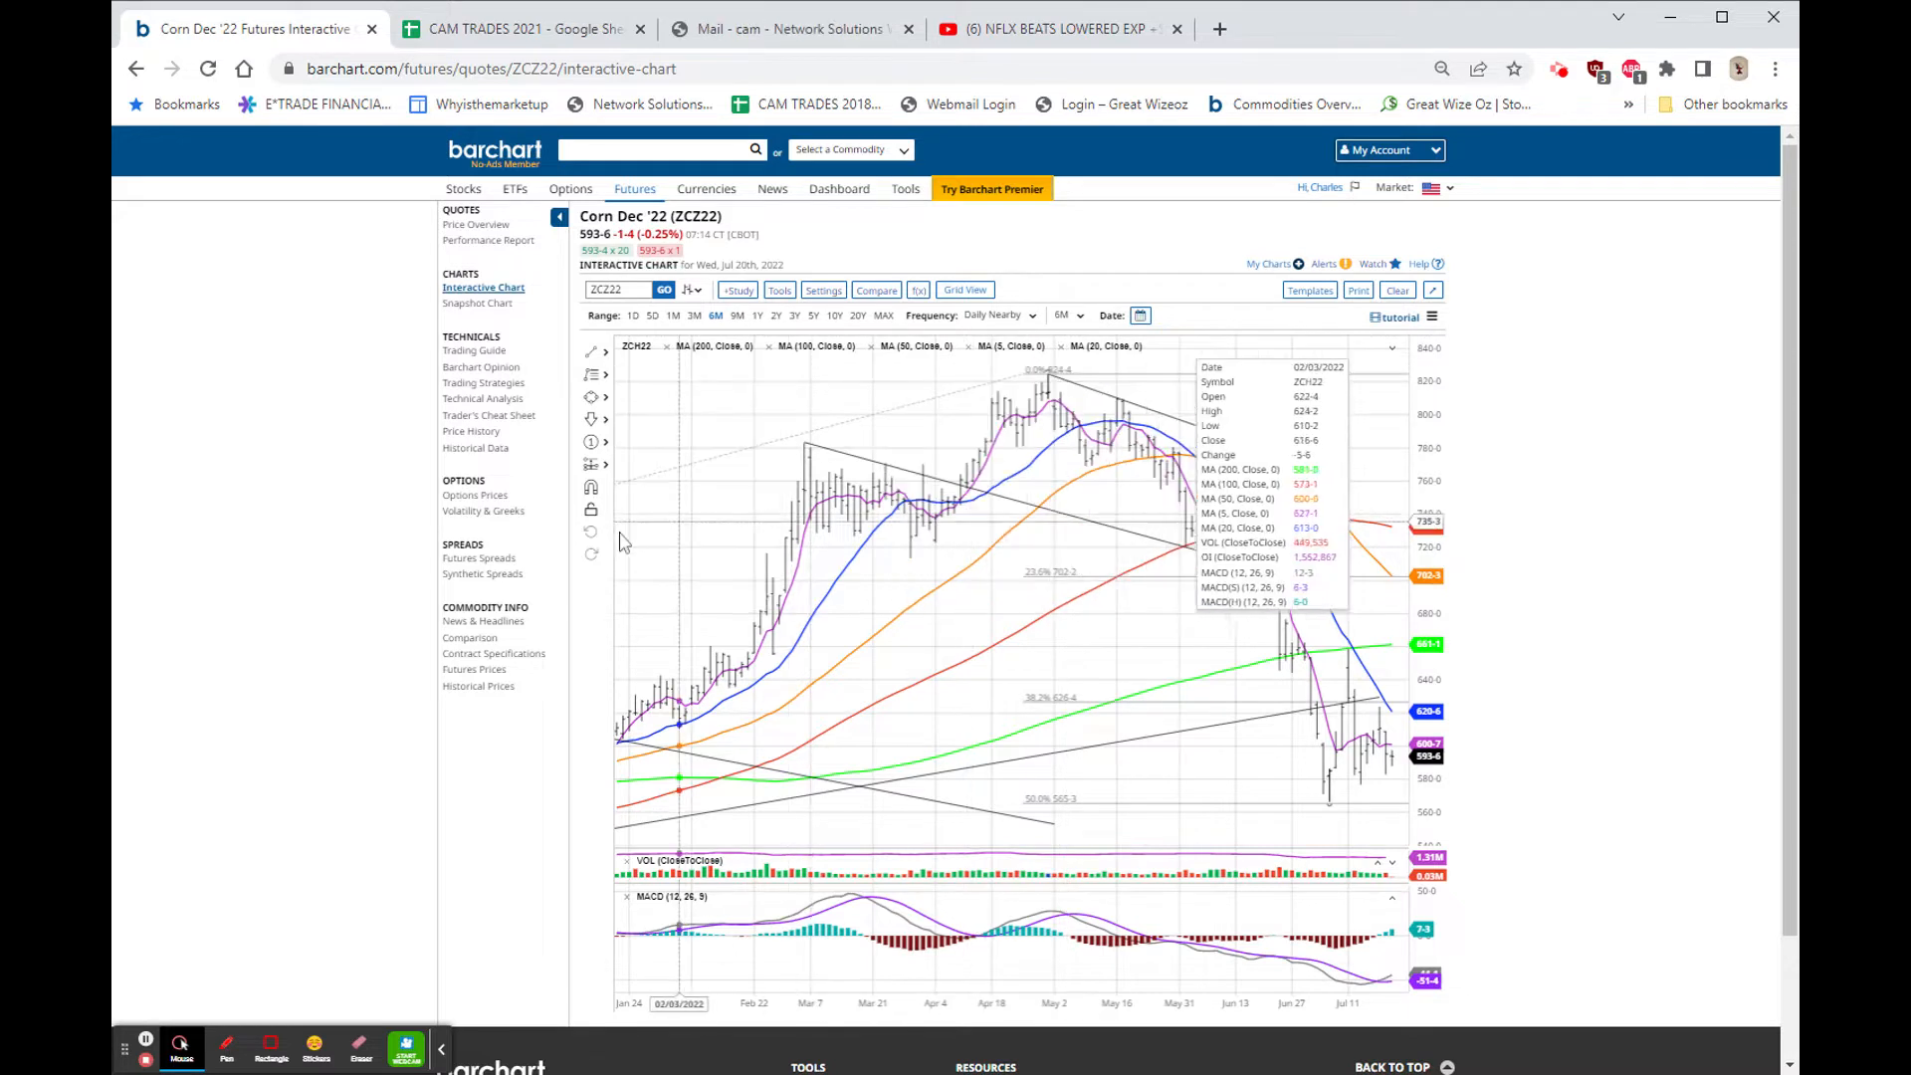
mouse_move(518, 684)
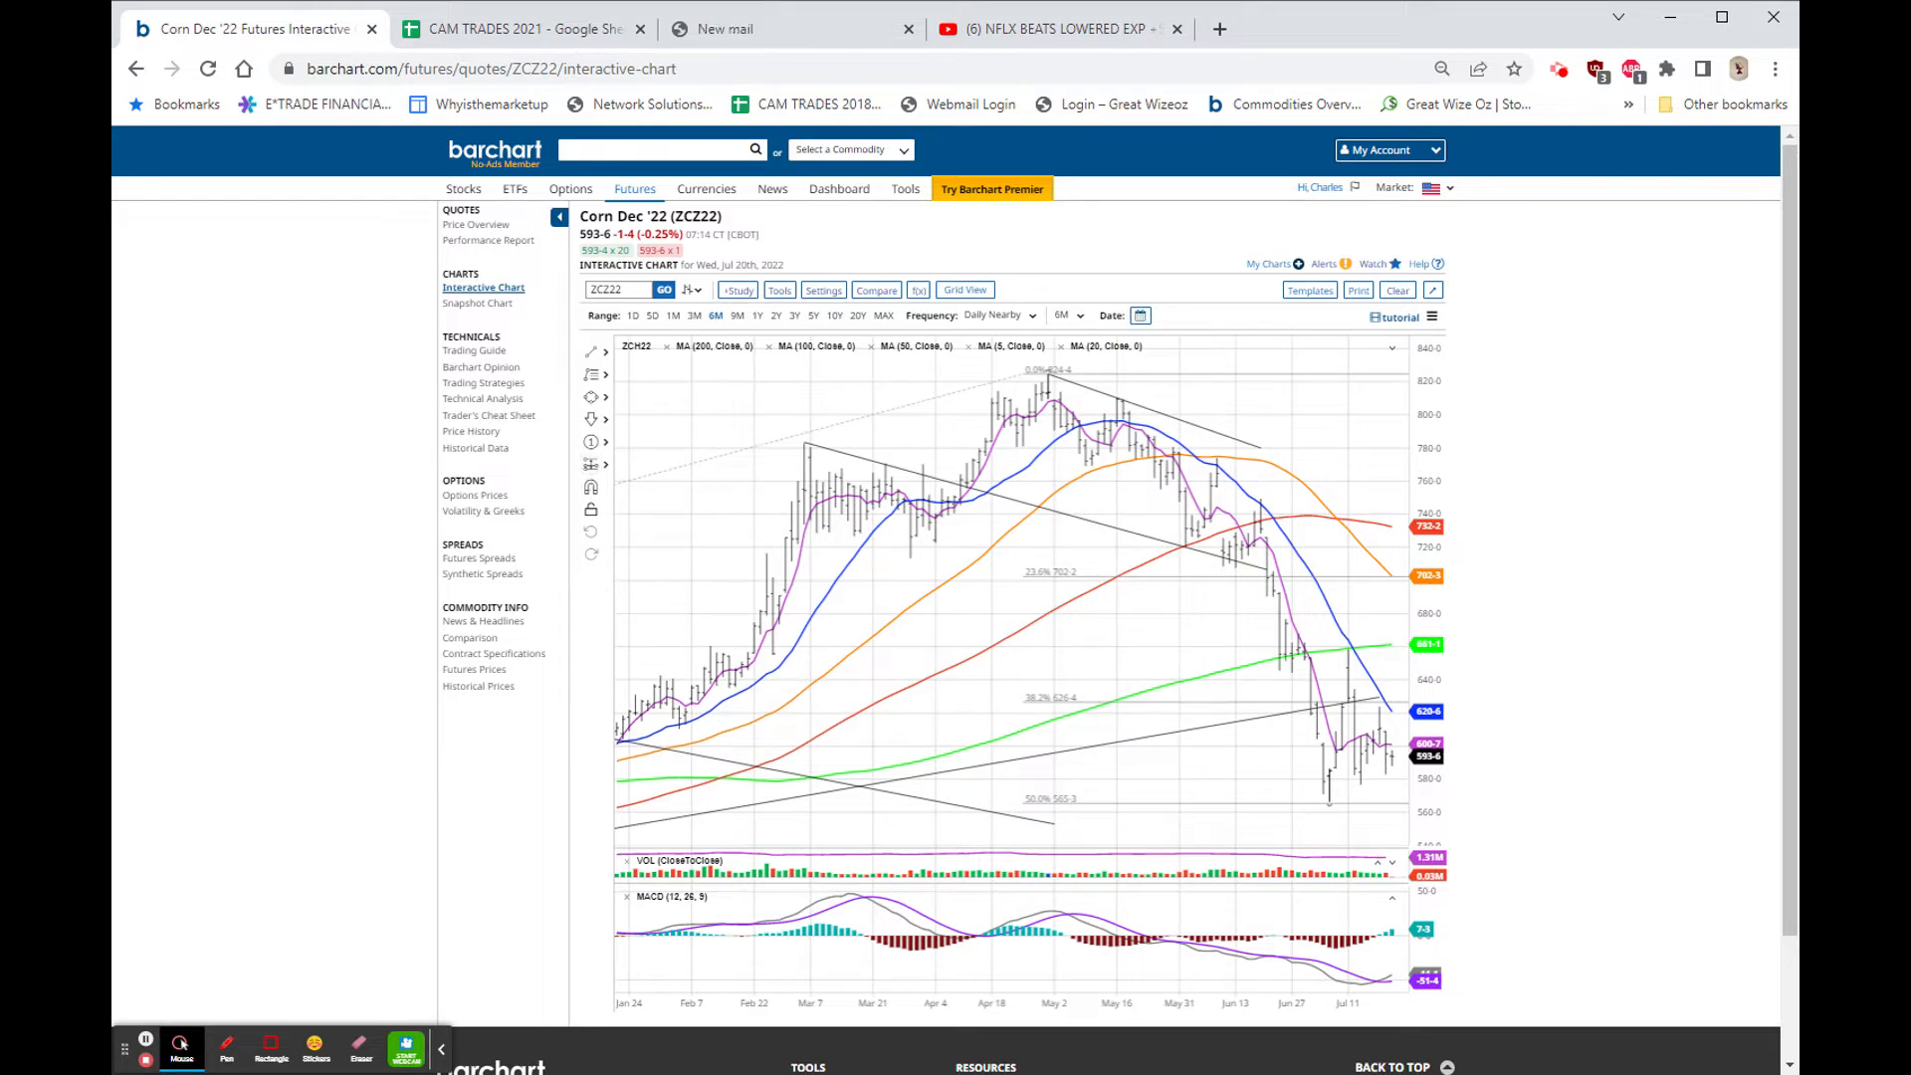
left_click(658, 149)
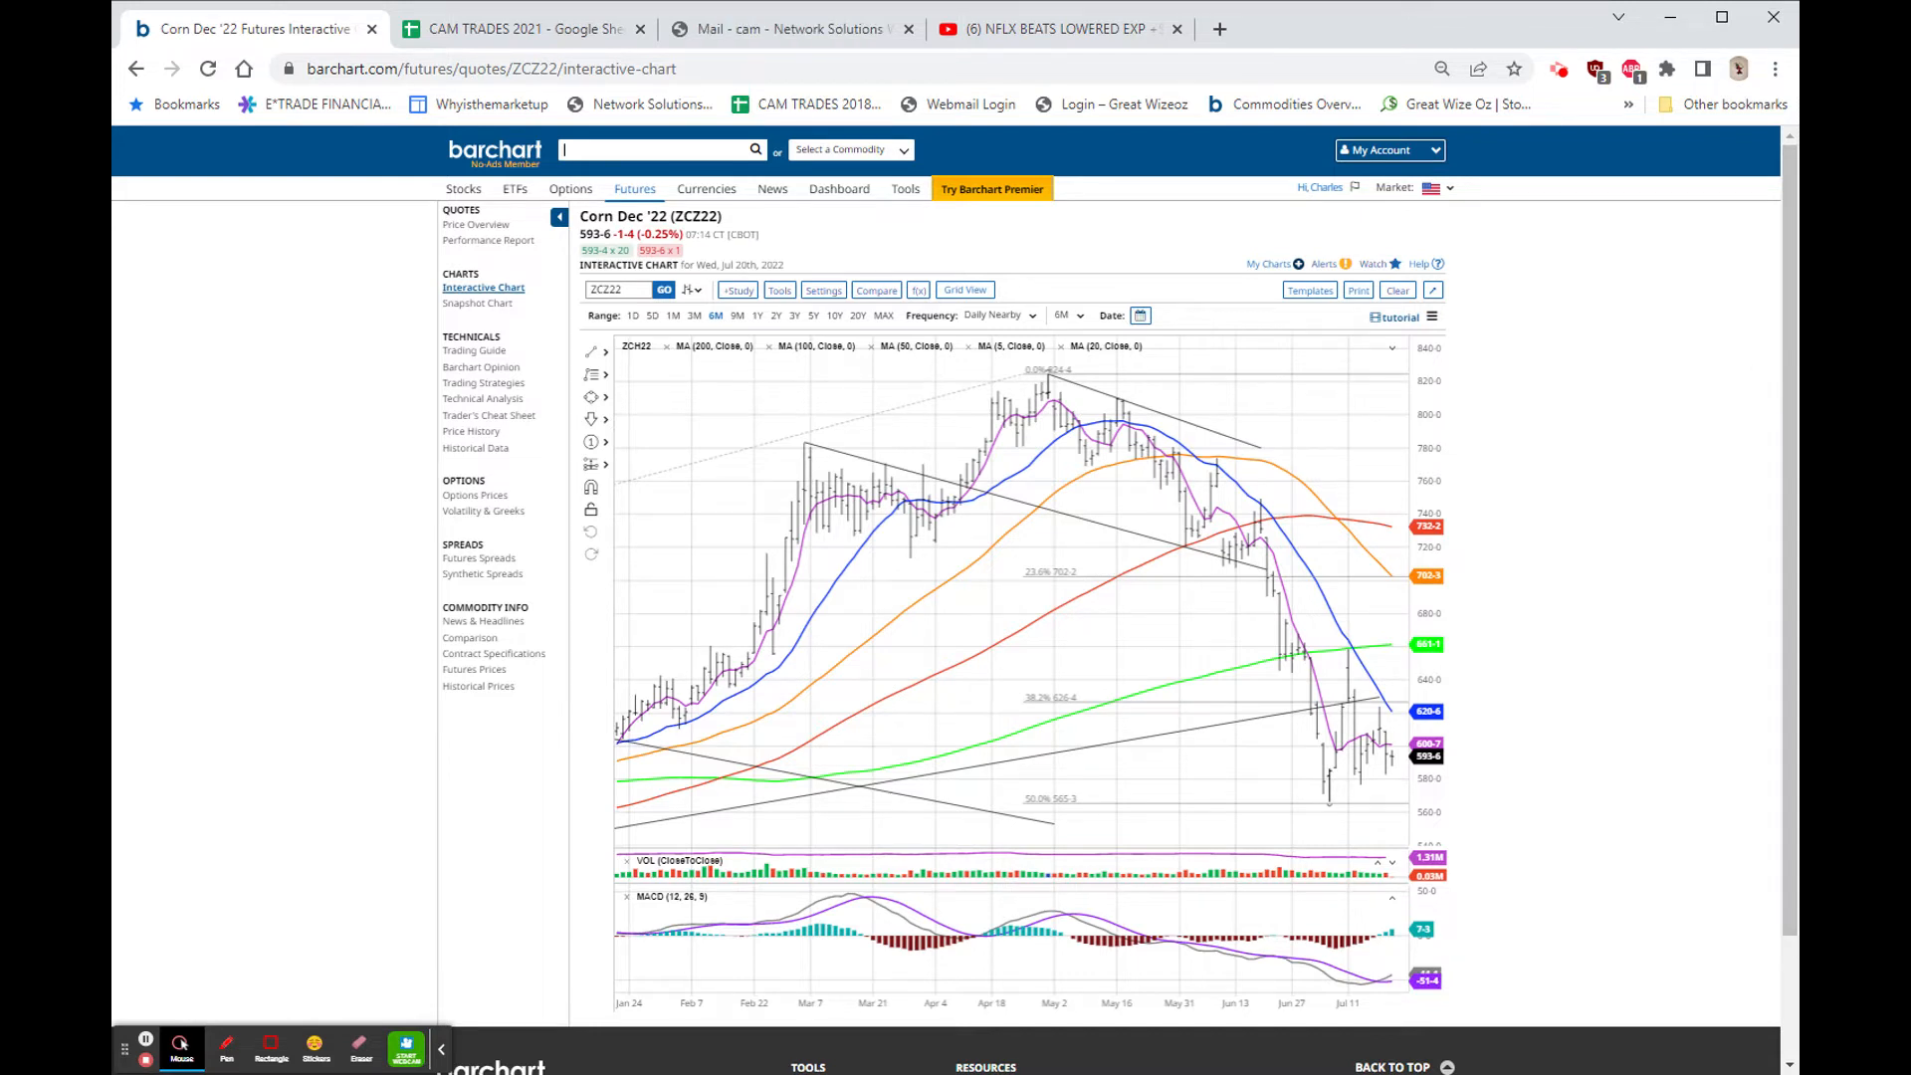
left_click(659, 149)
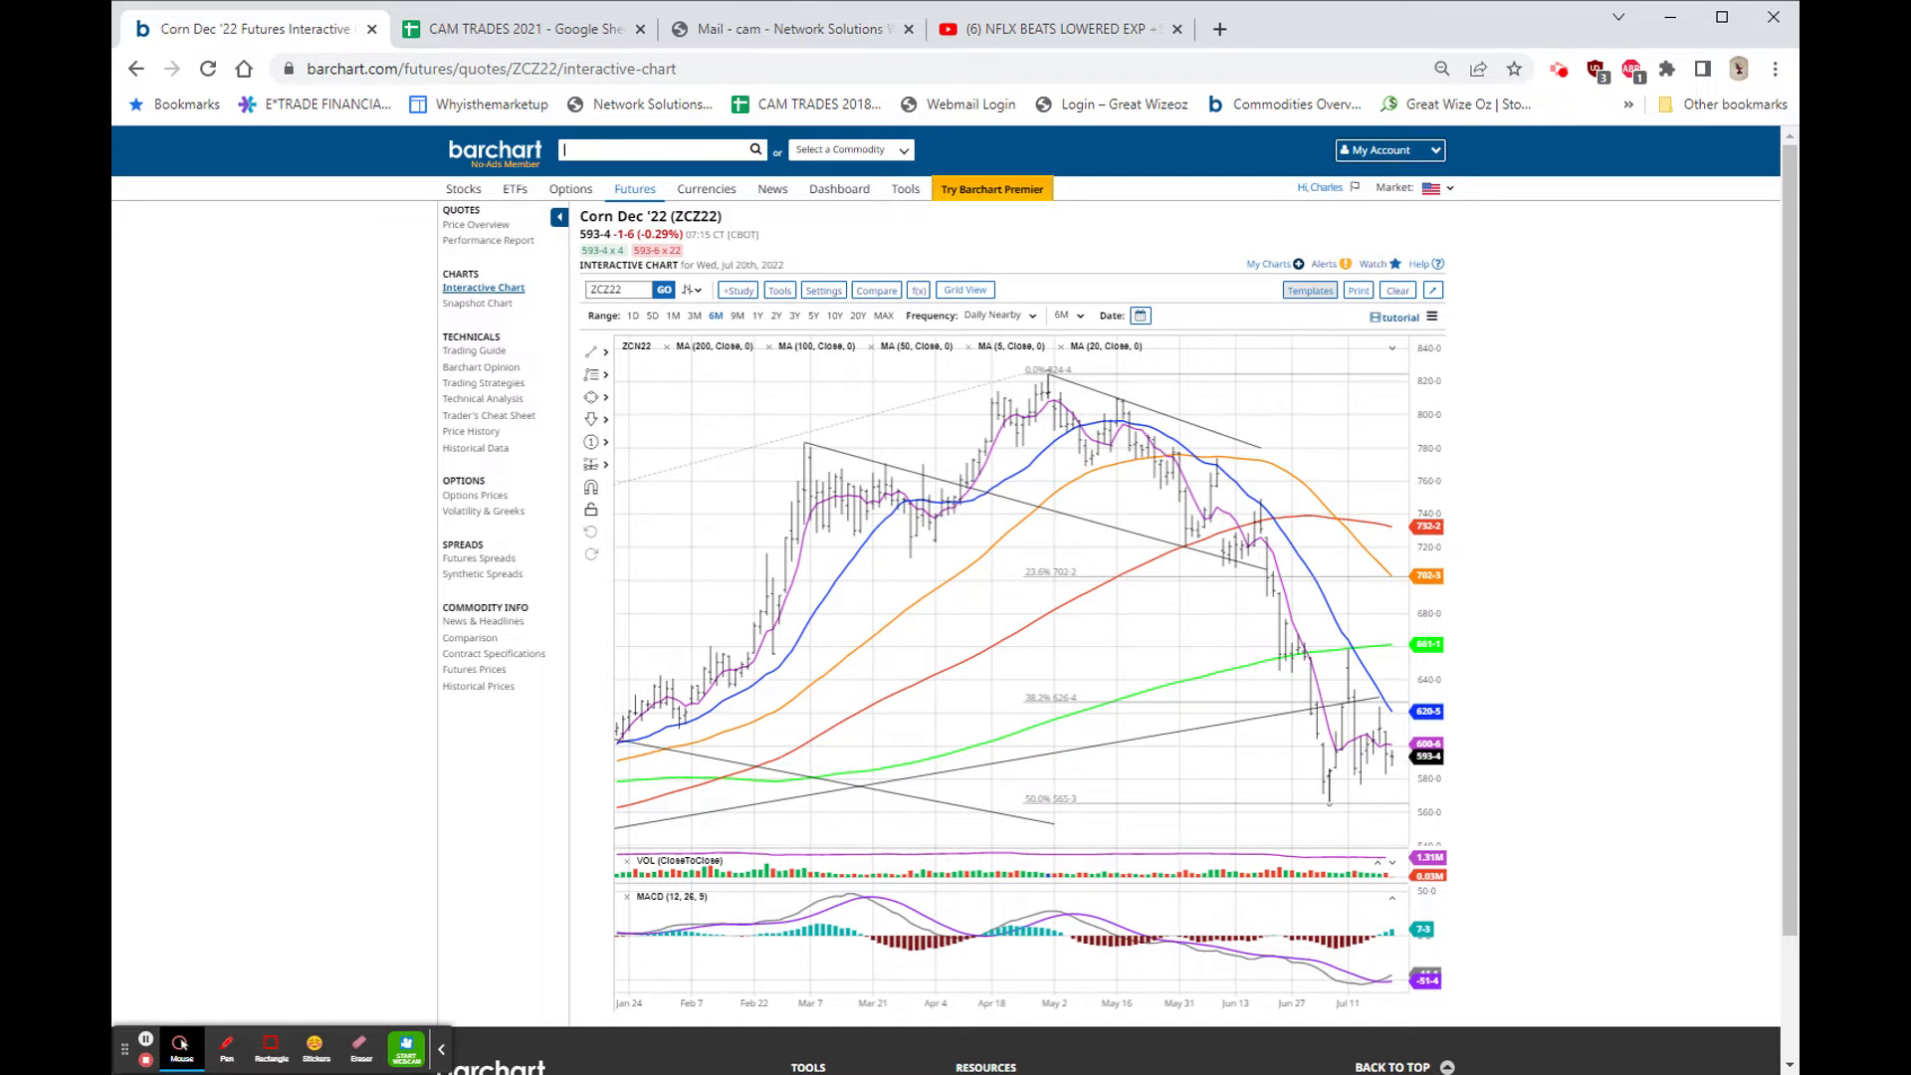
mouse_move(1114, 424)
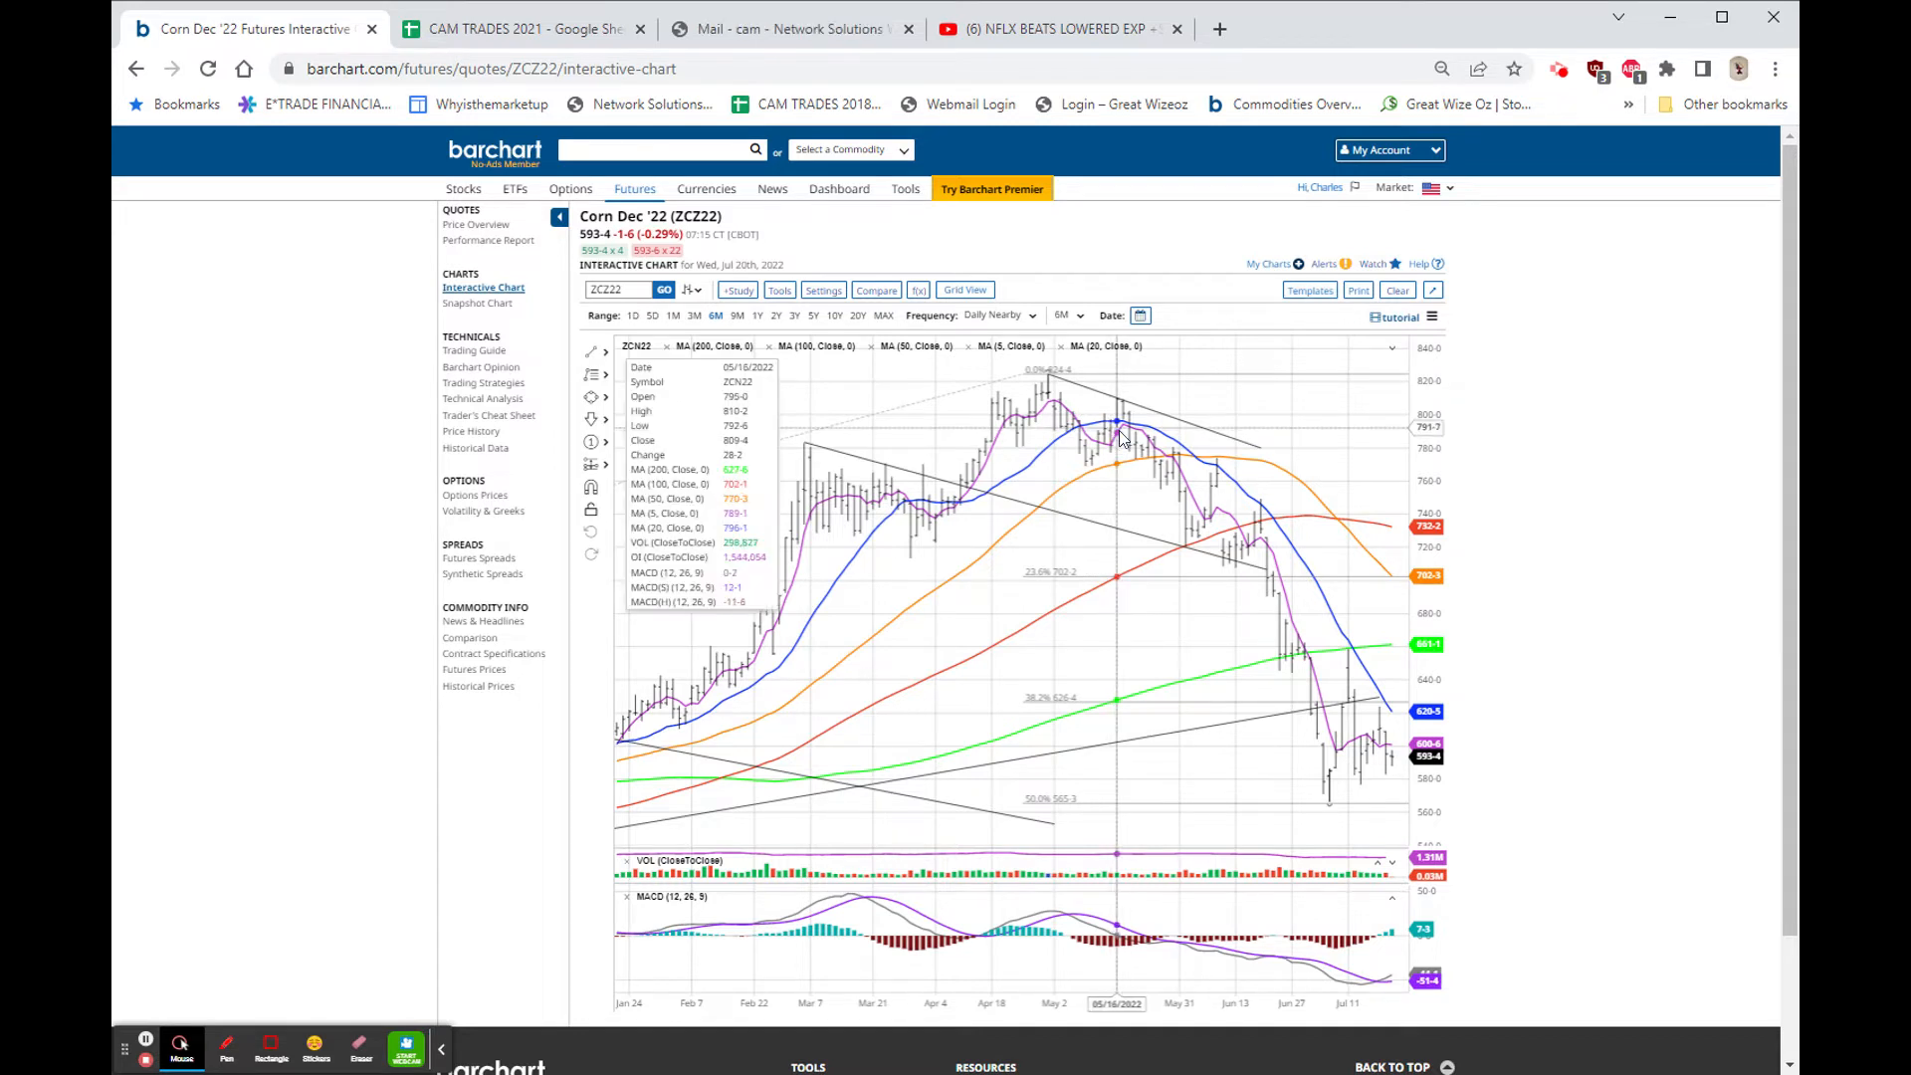
mouse_move(1119, 442)
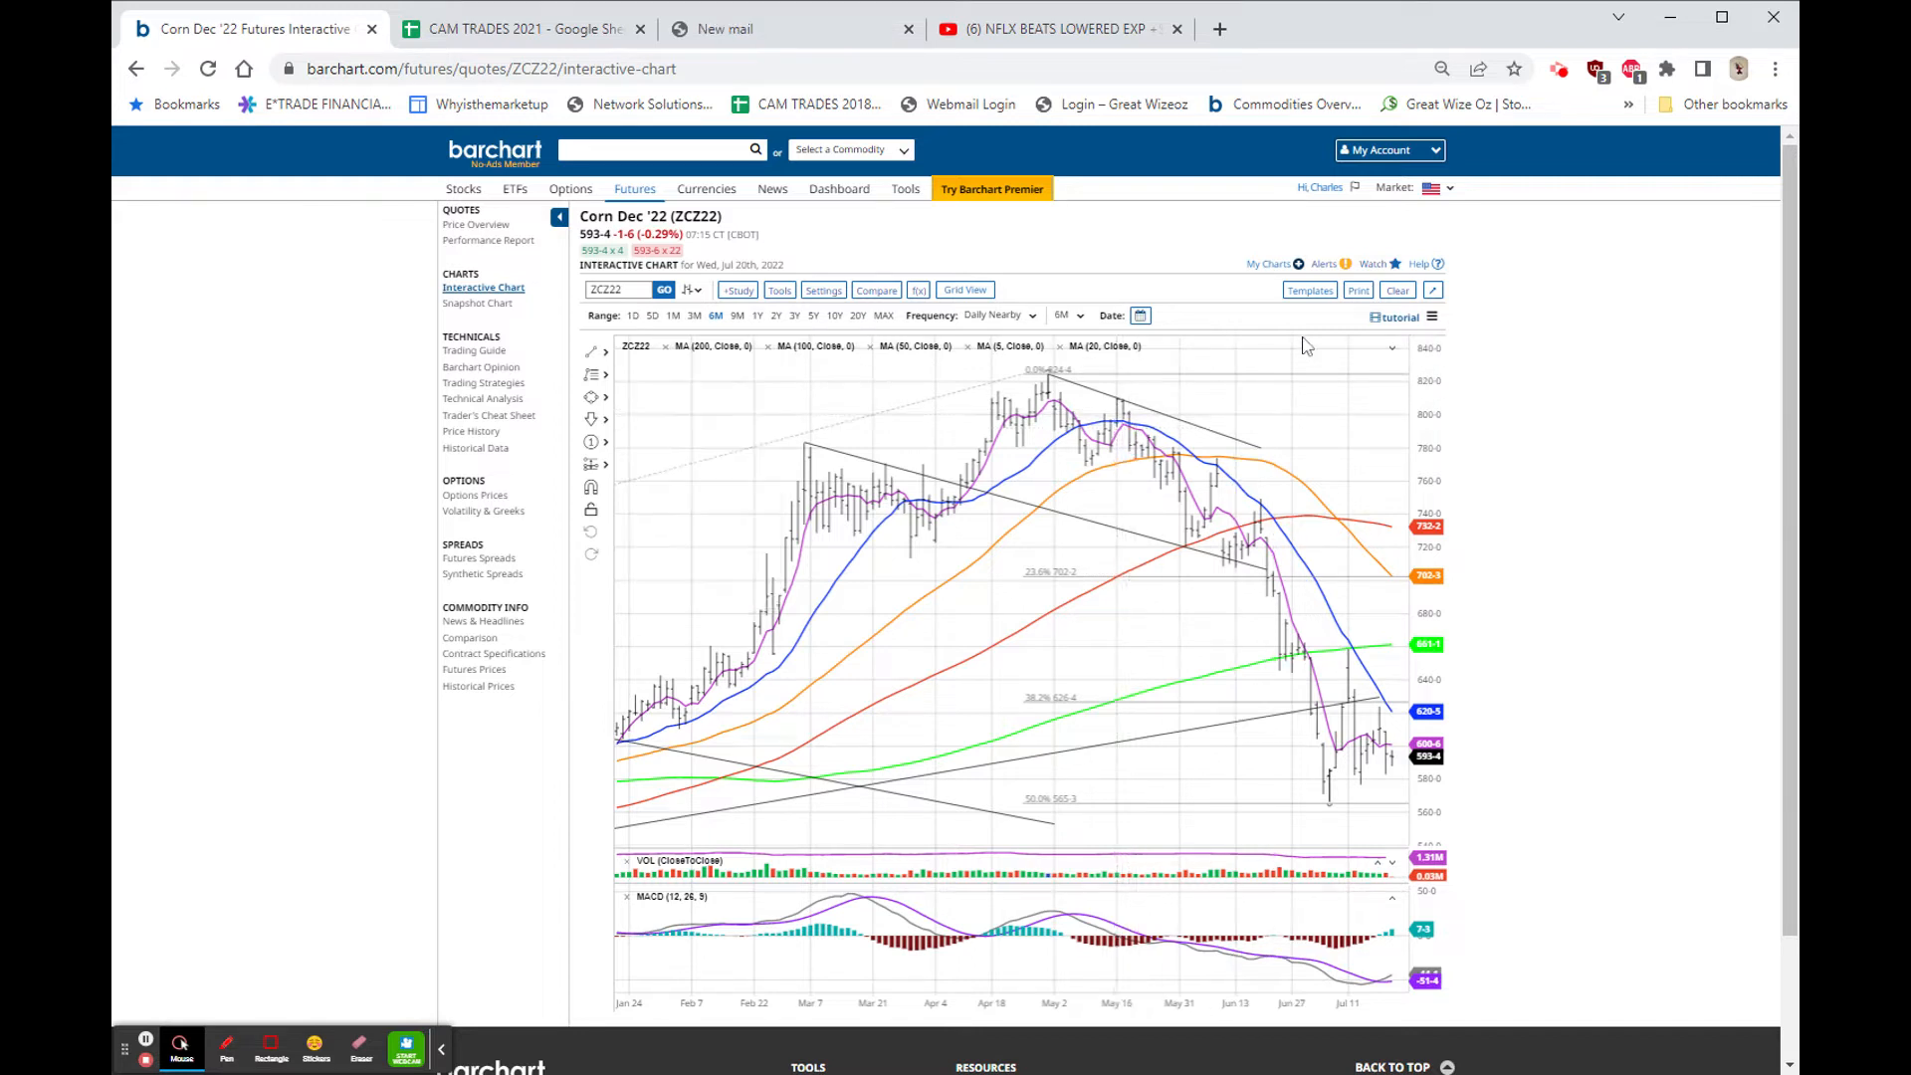
mouse_move(1274, 414)
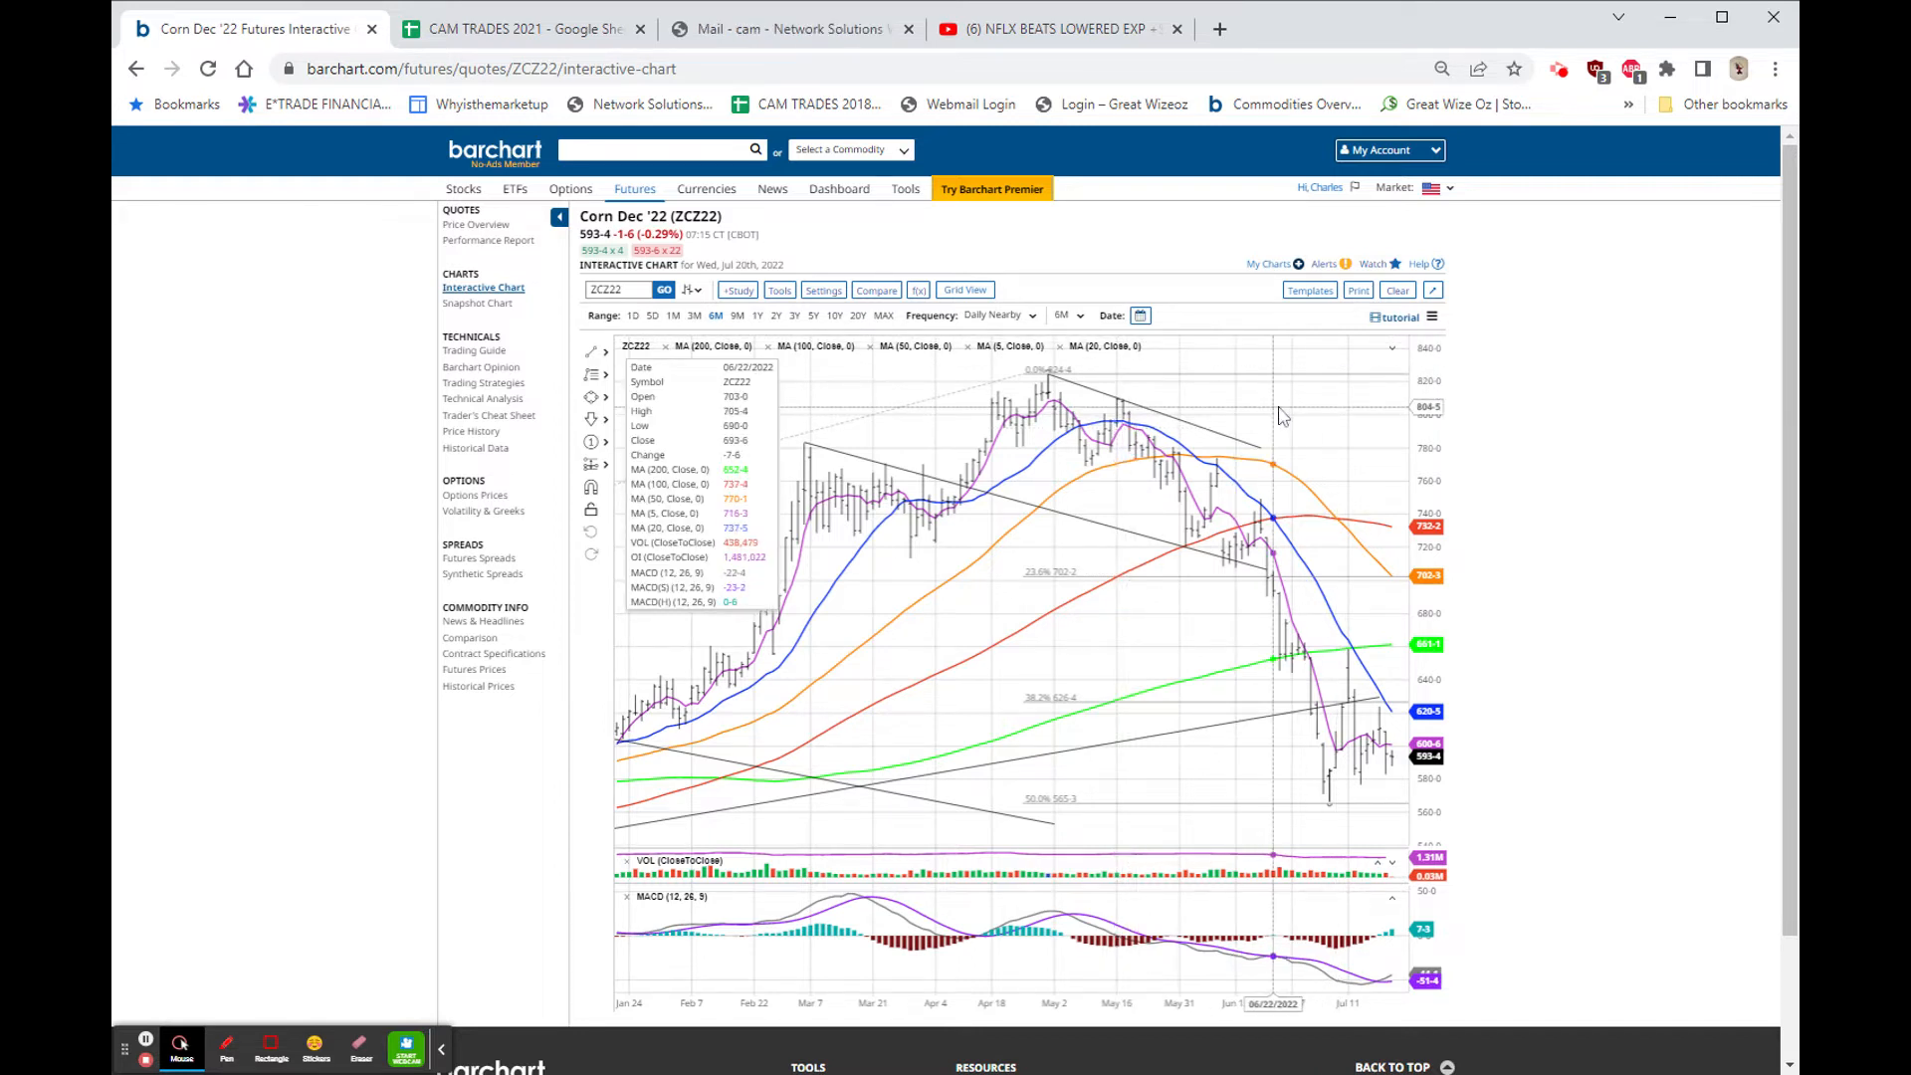
left_click(658, 149)
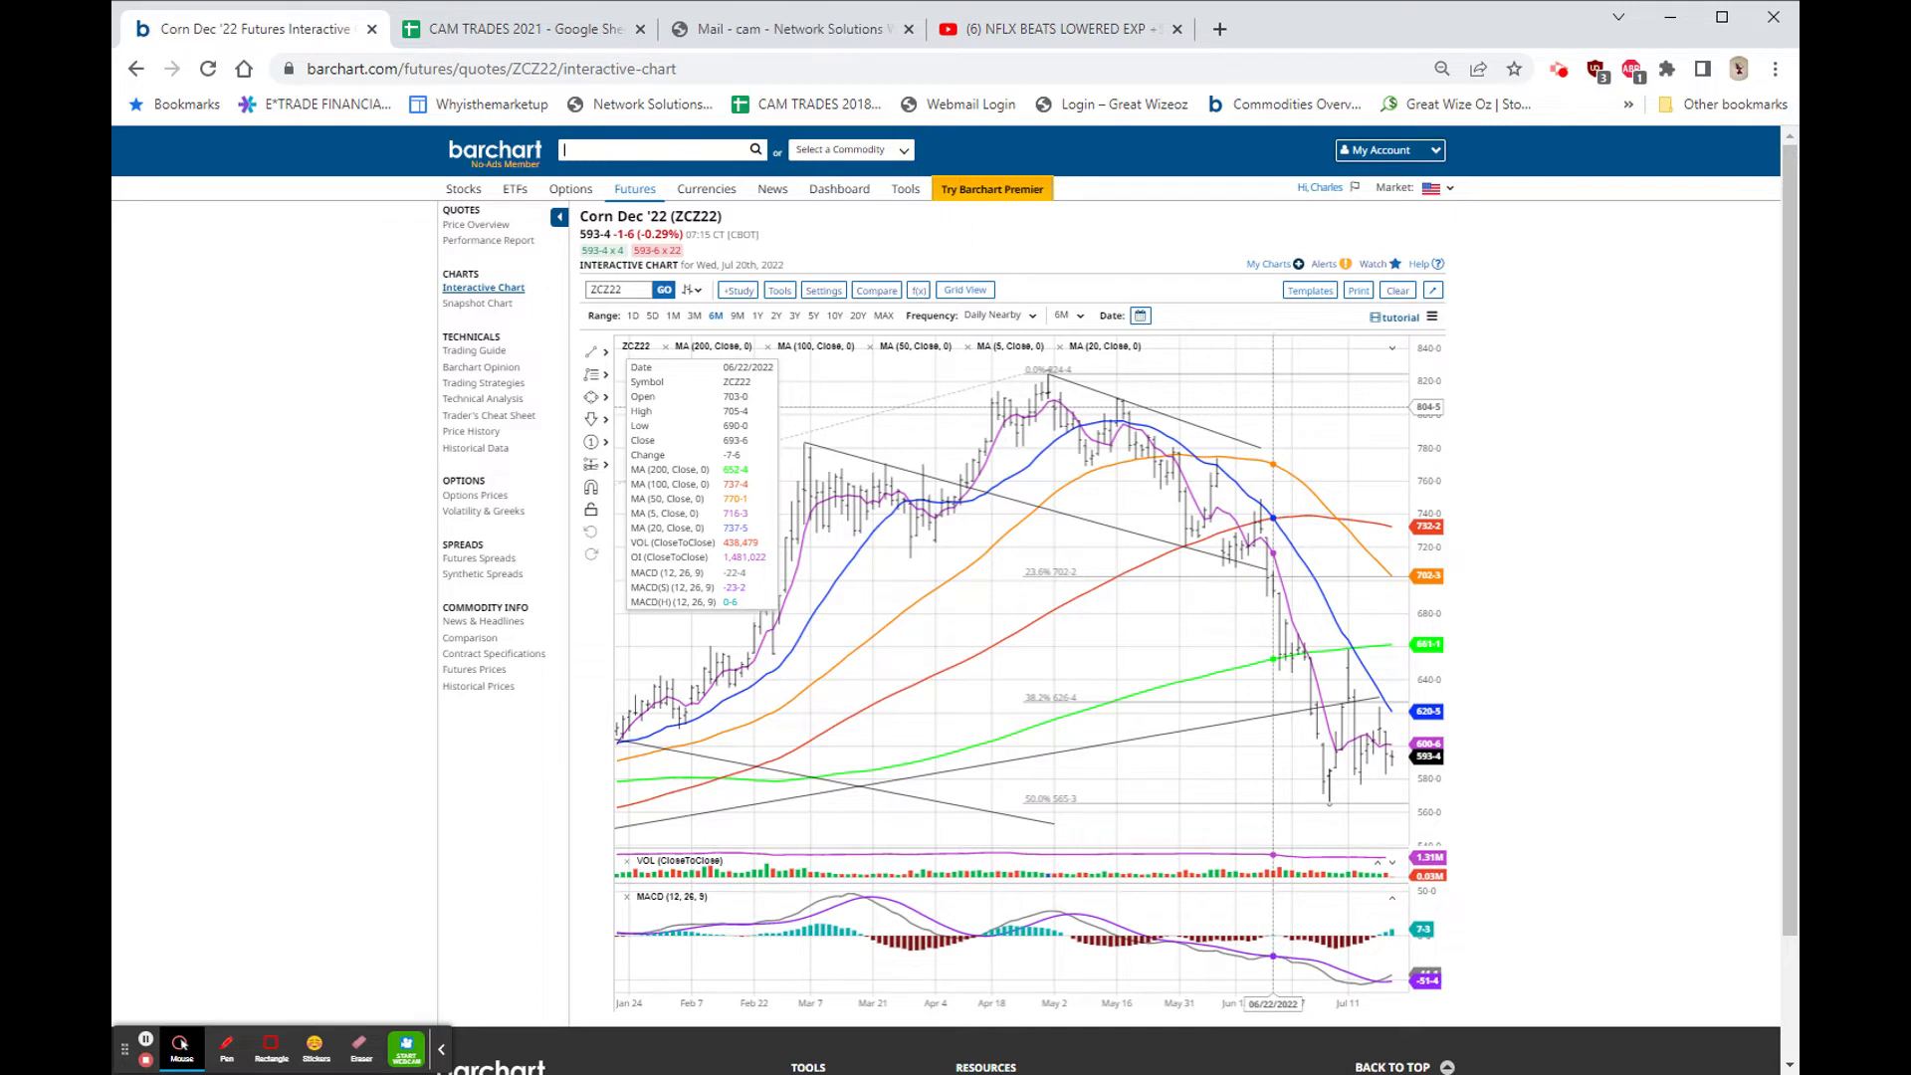
mouse_move(1142, 464)
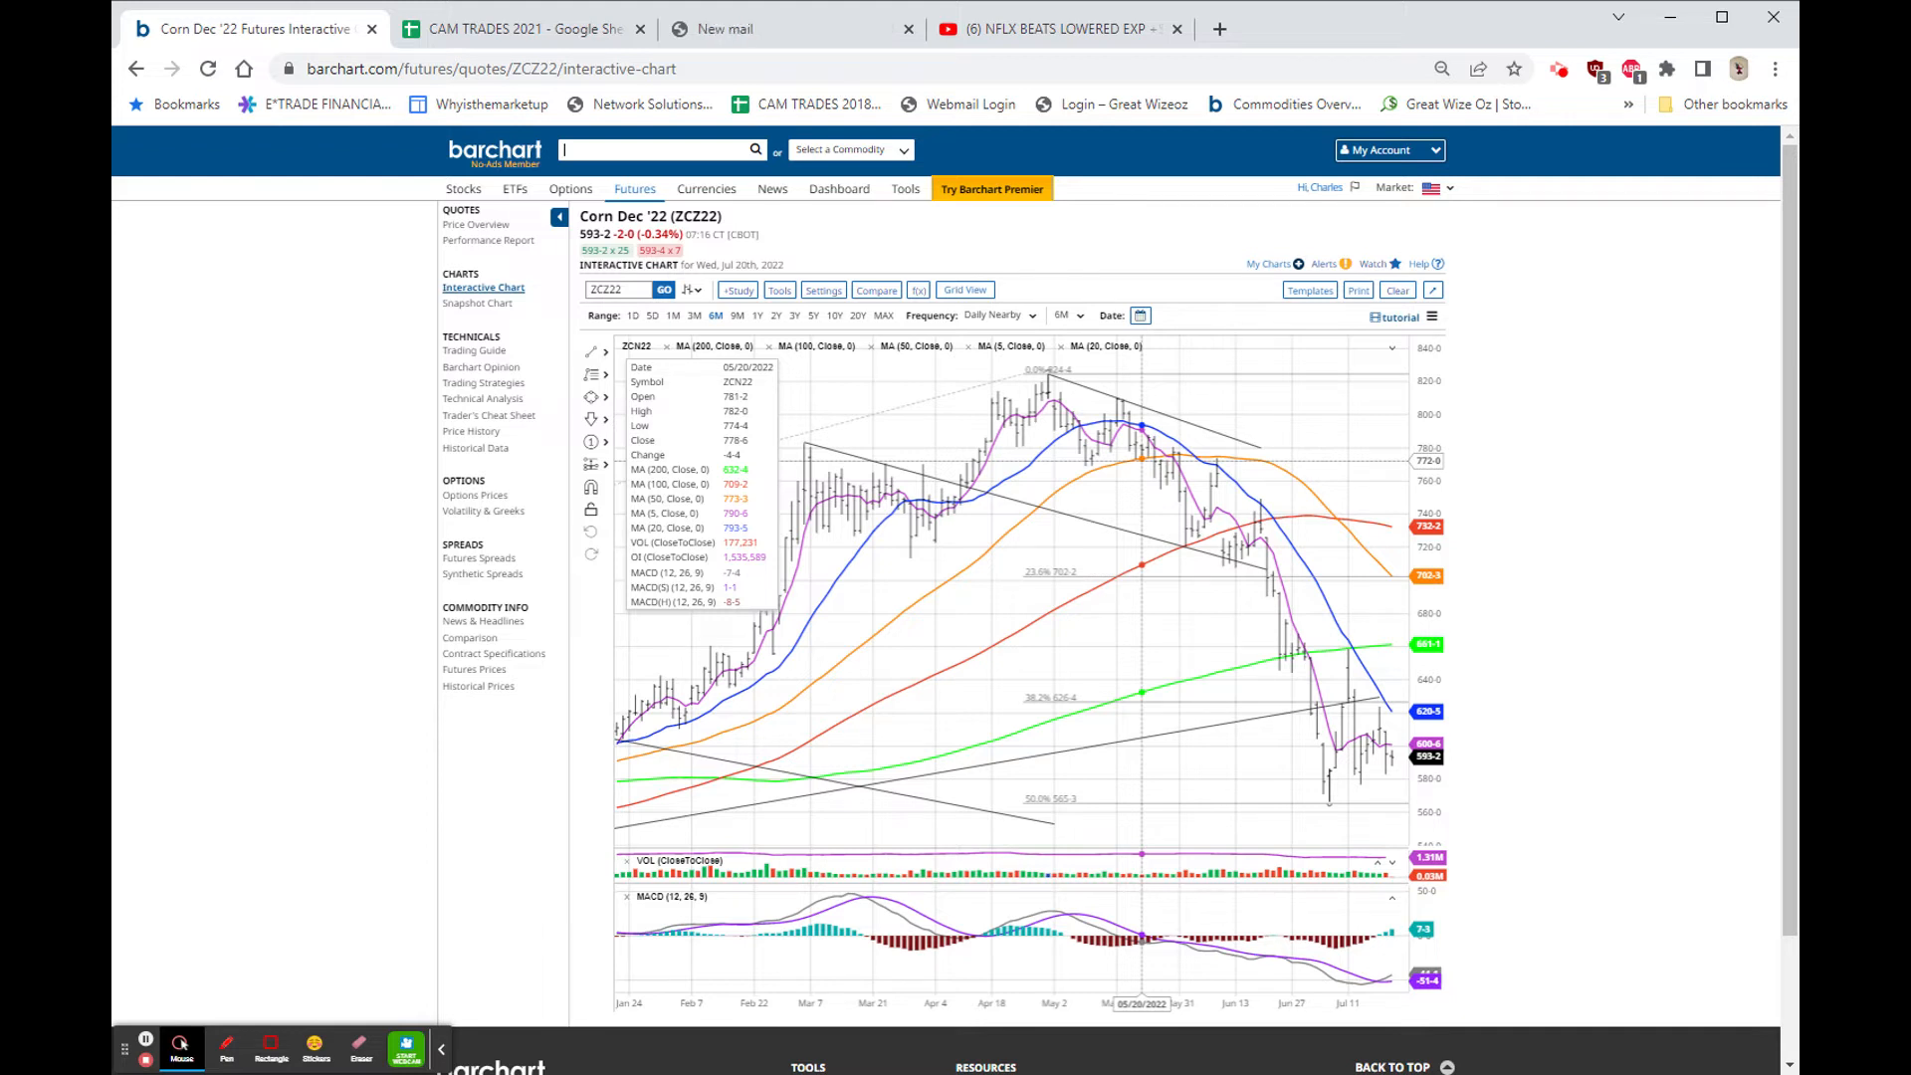
mouse_move(1220, 607)
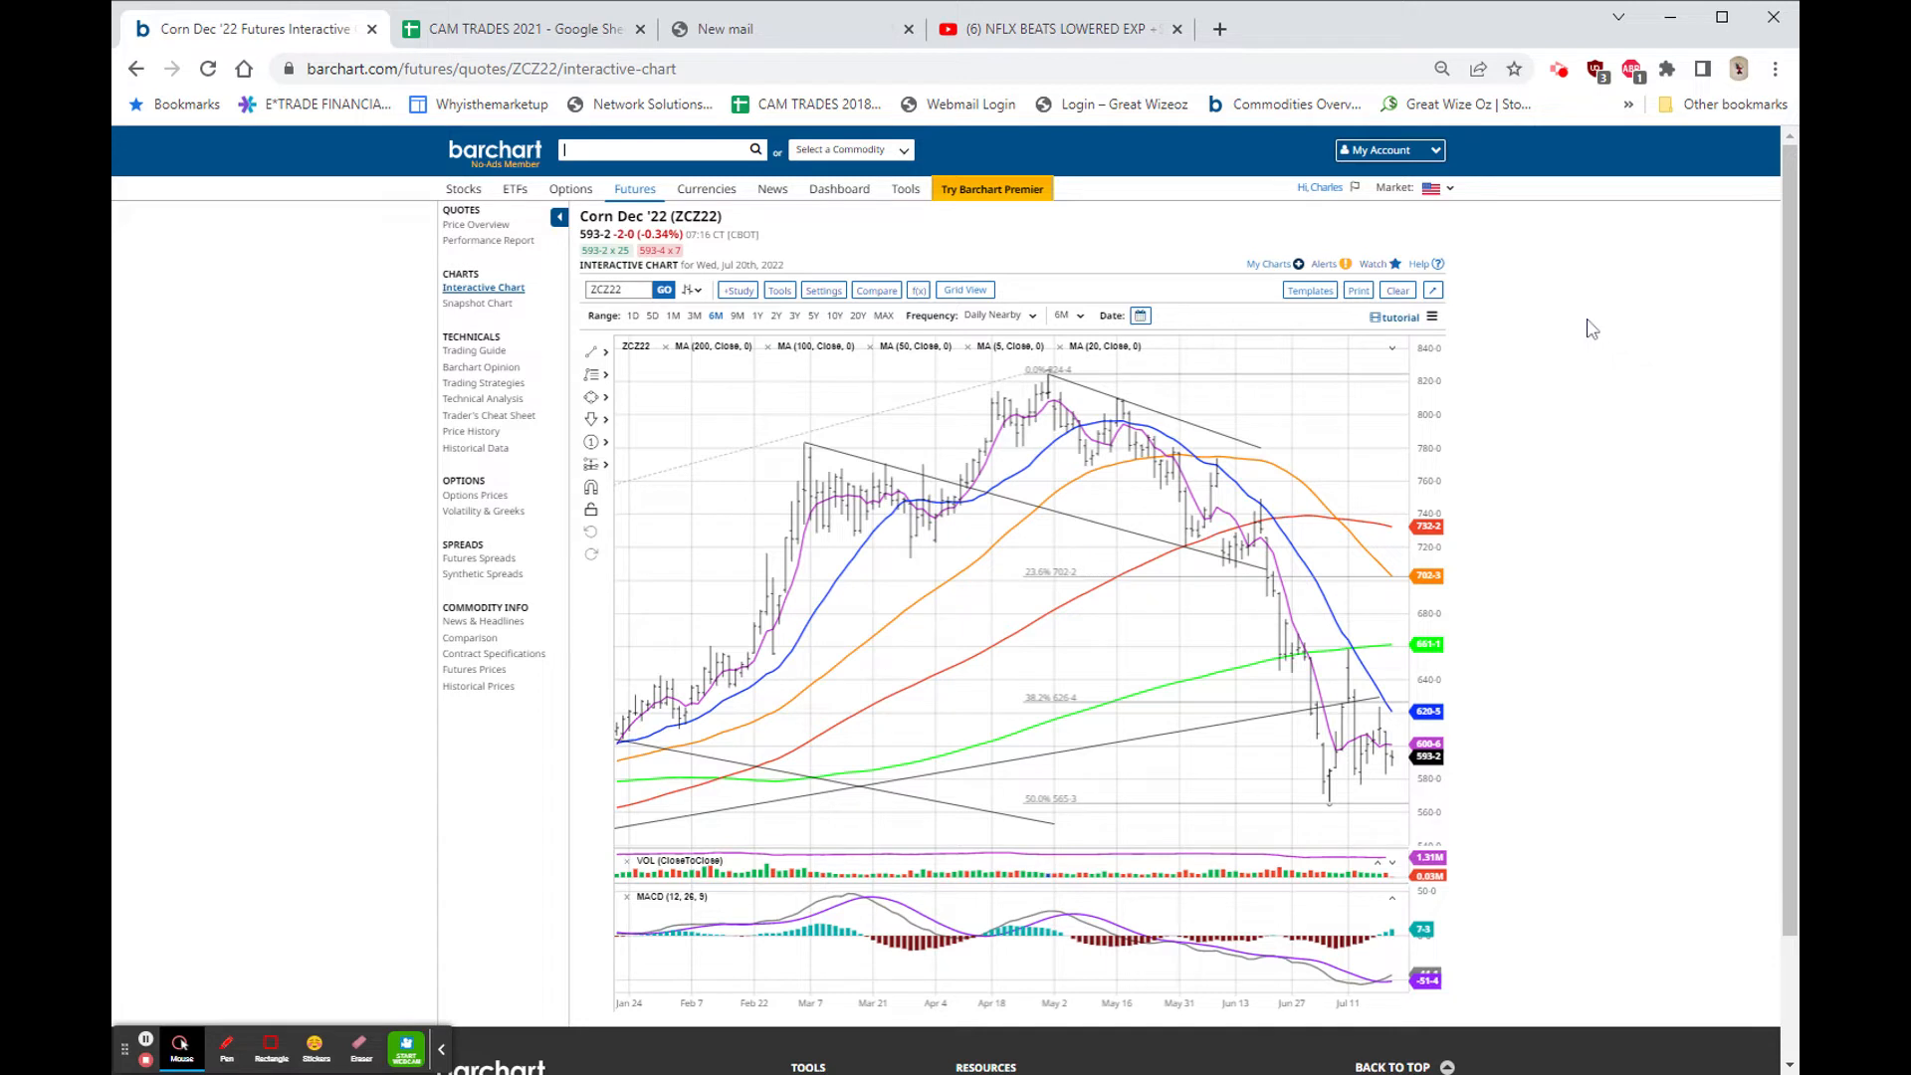
mouse_move(1595, 626)
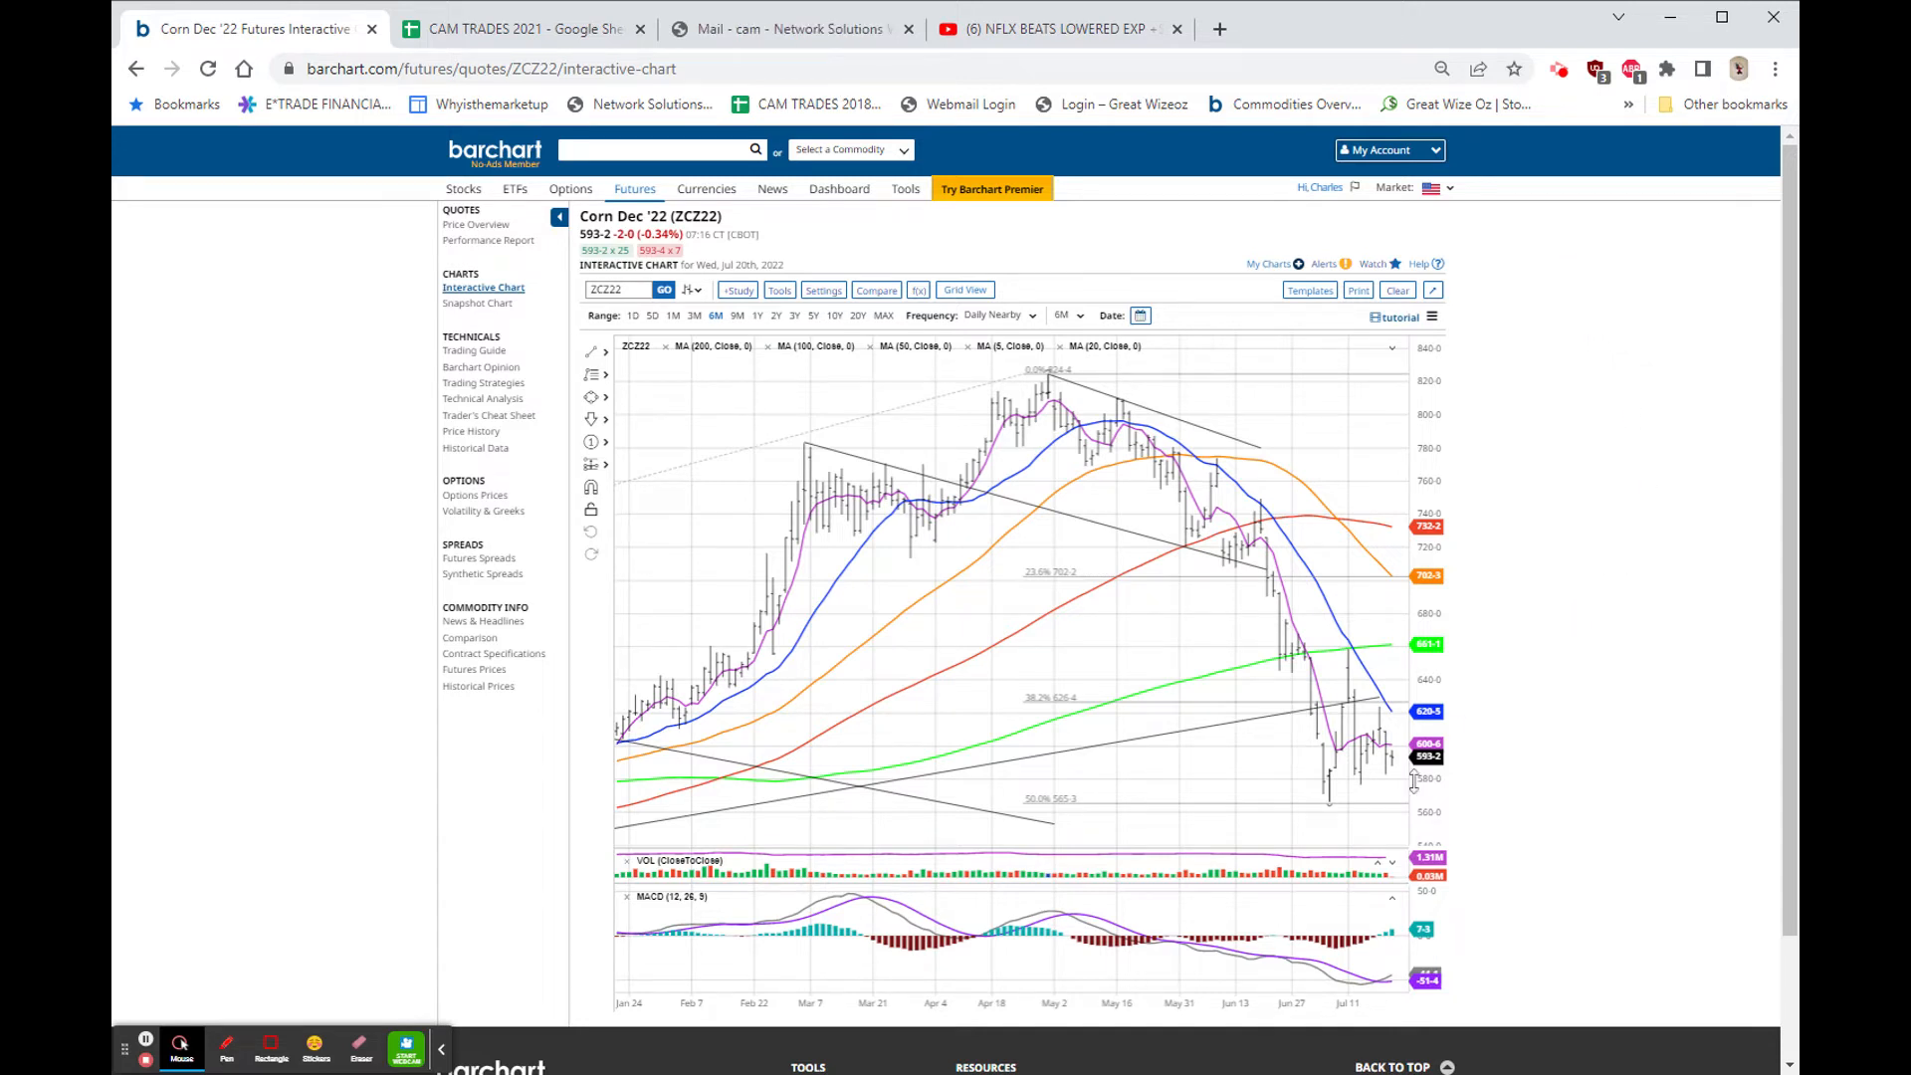
mouse_move(1333, 812)
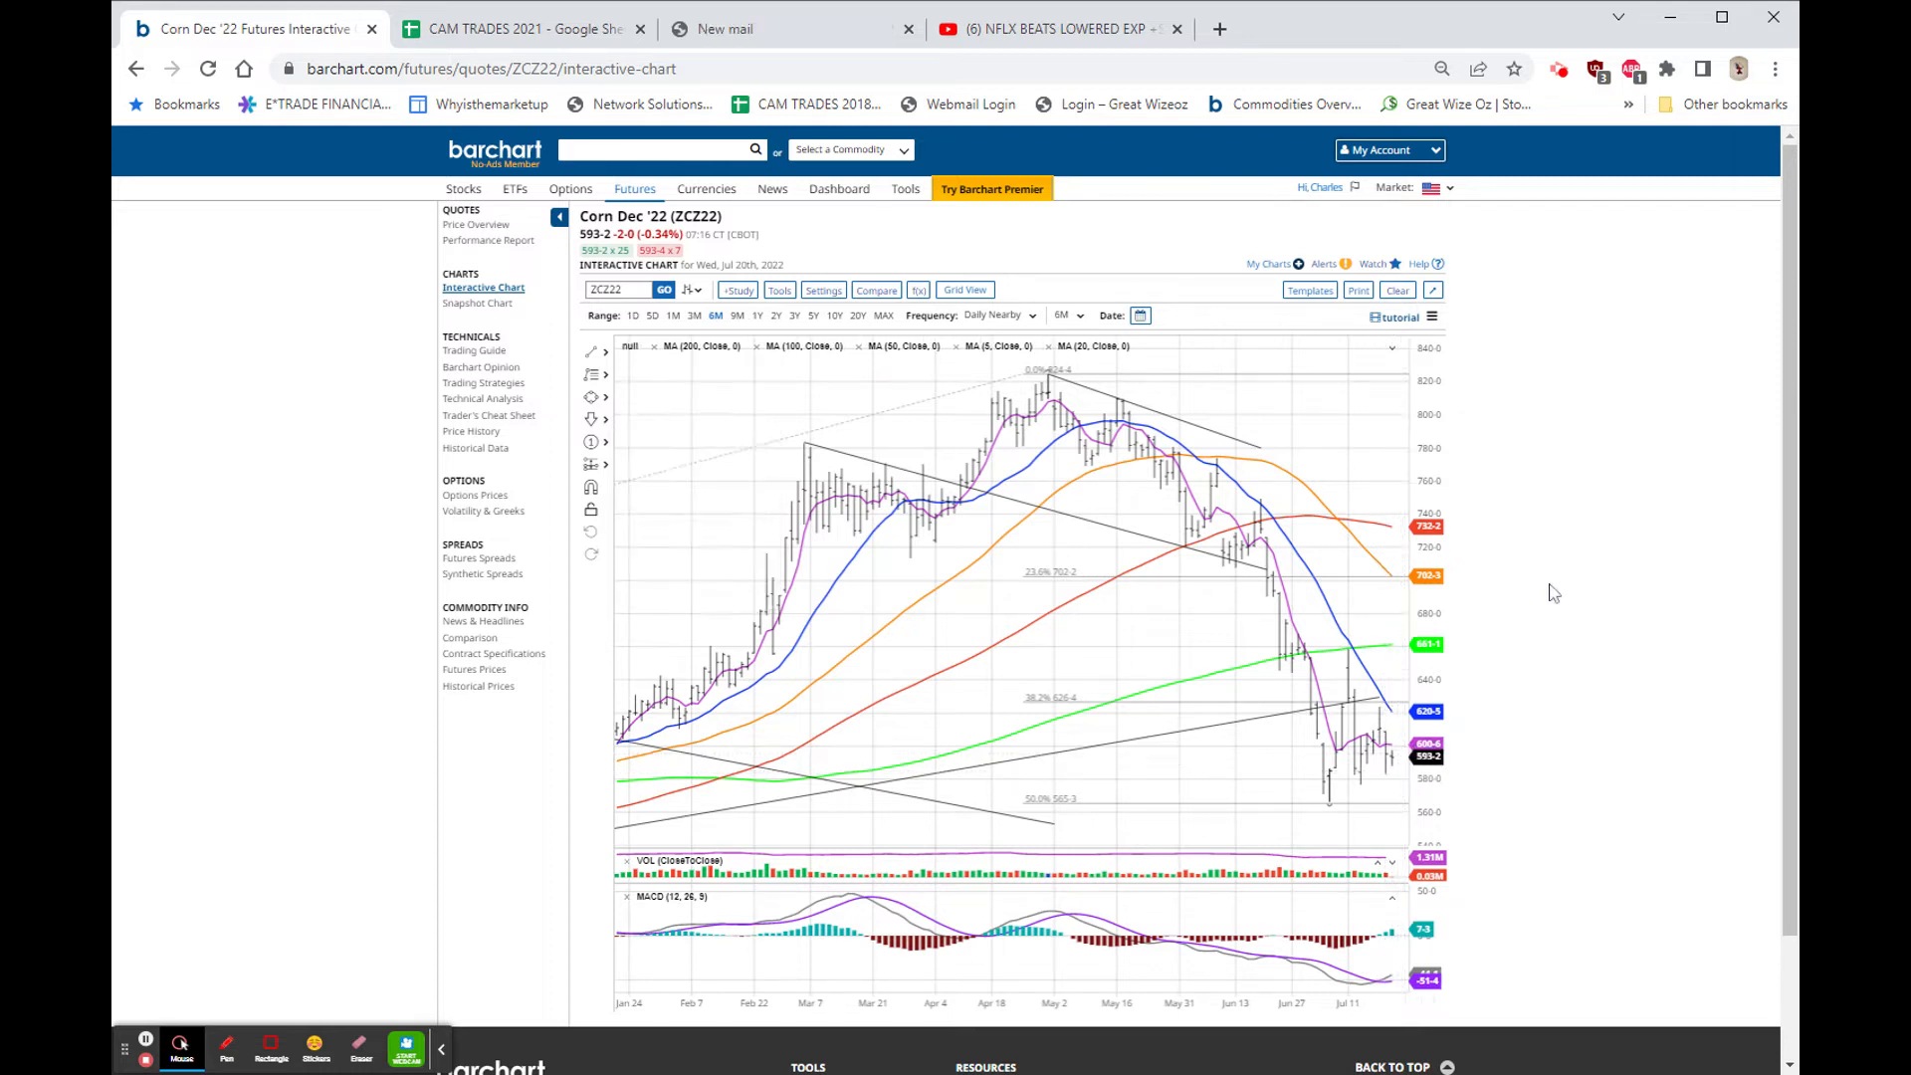
mouse_move(1349, 810)
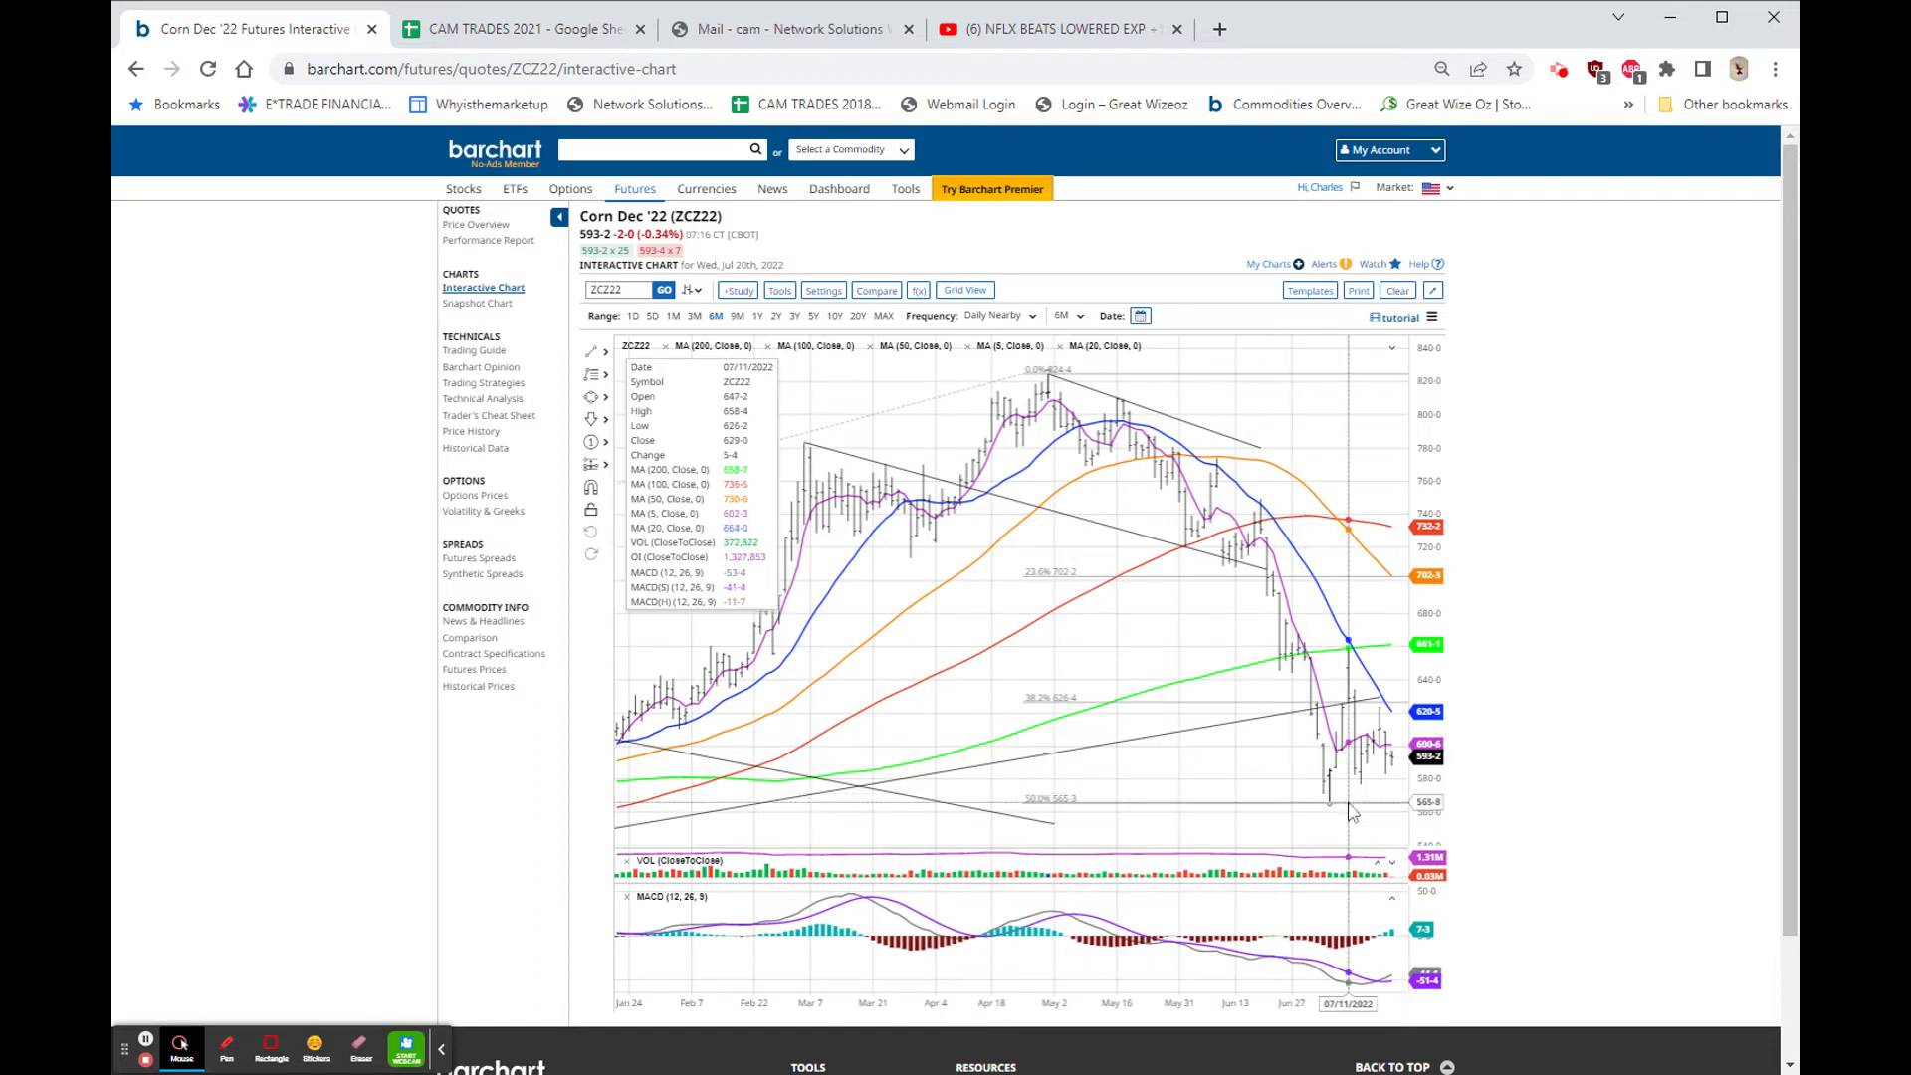
mouse_move(1355, 798)
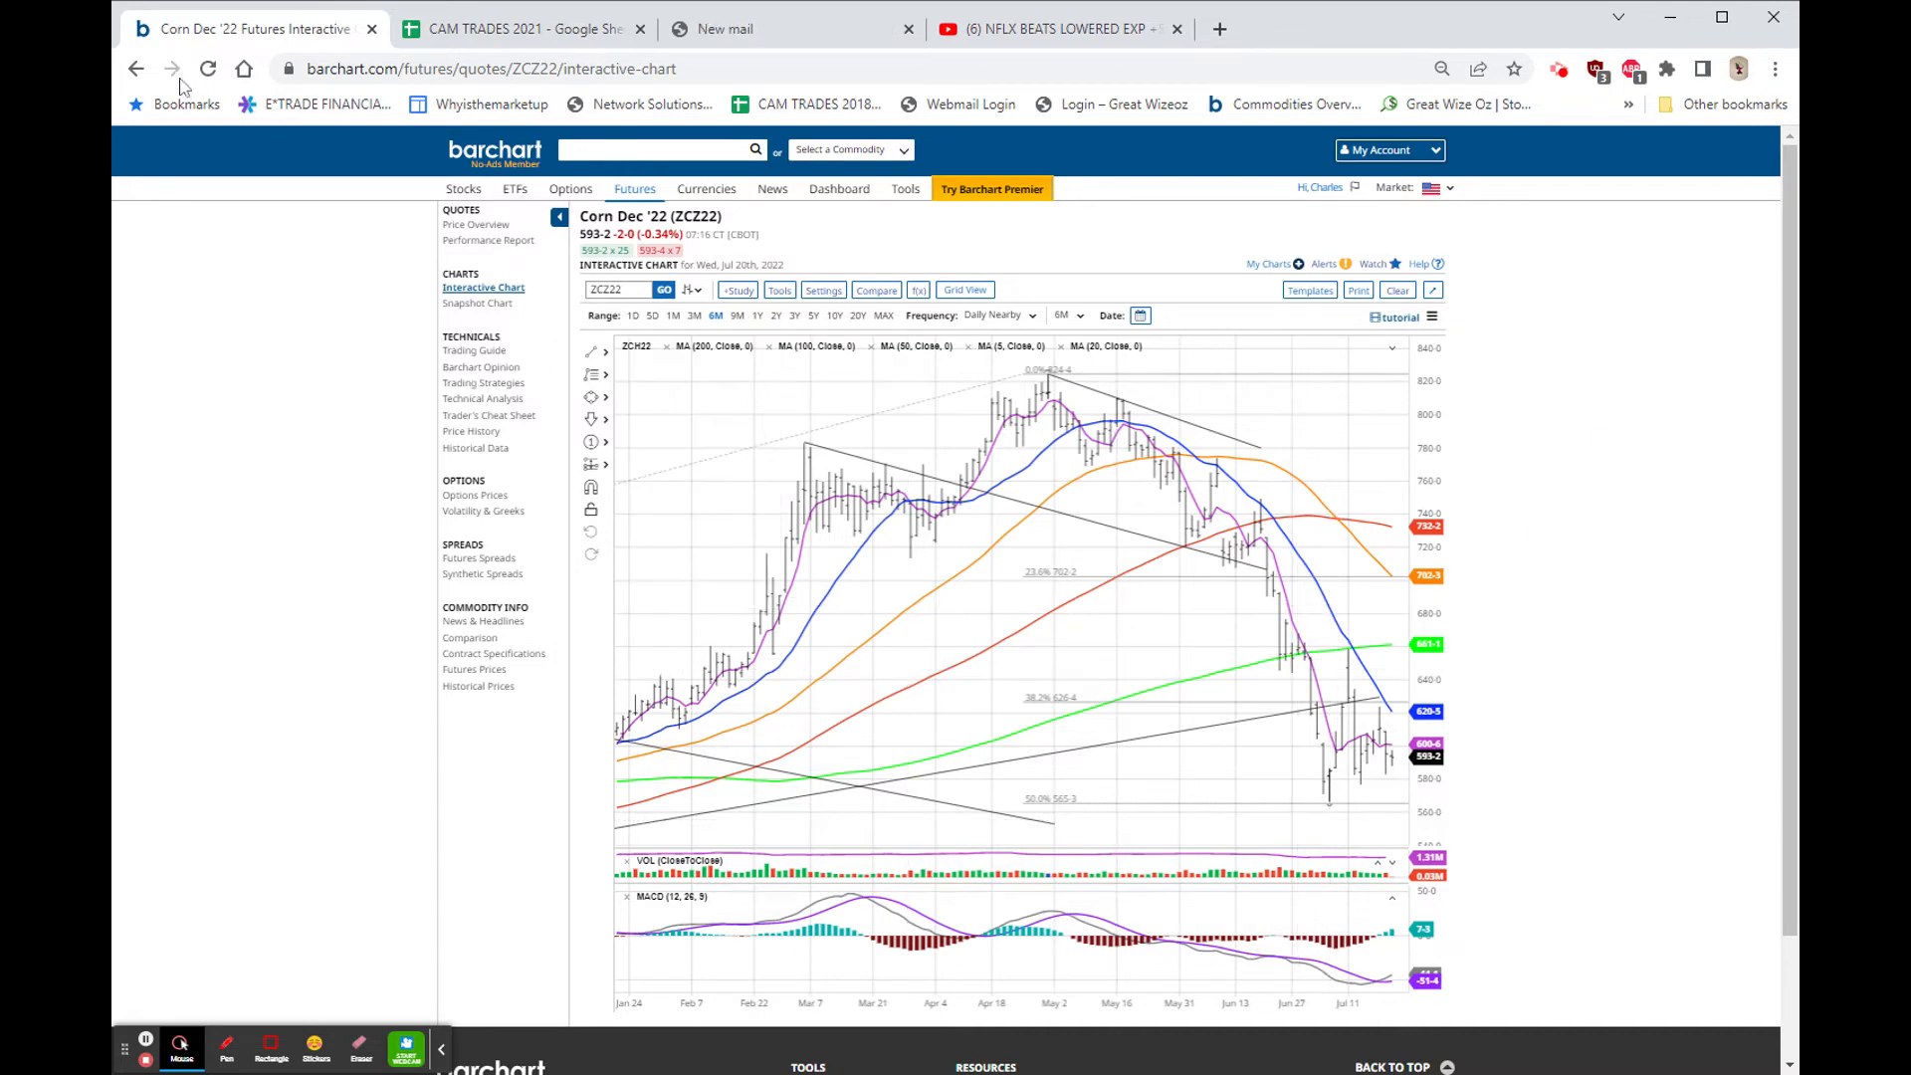
left_click(489, 420)
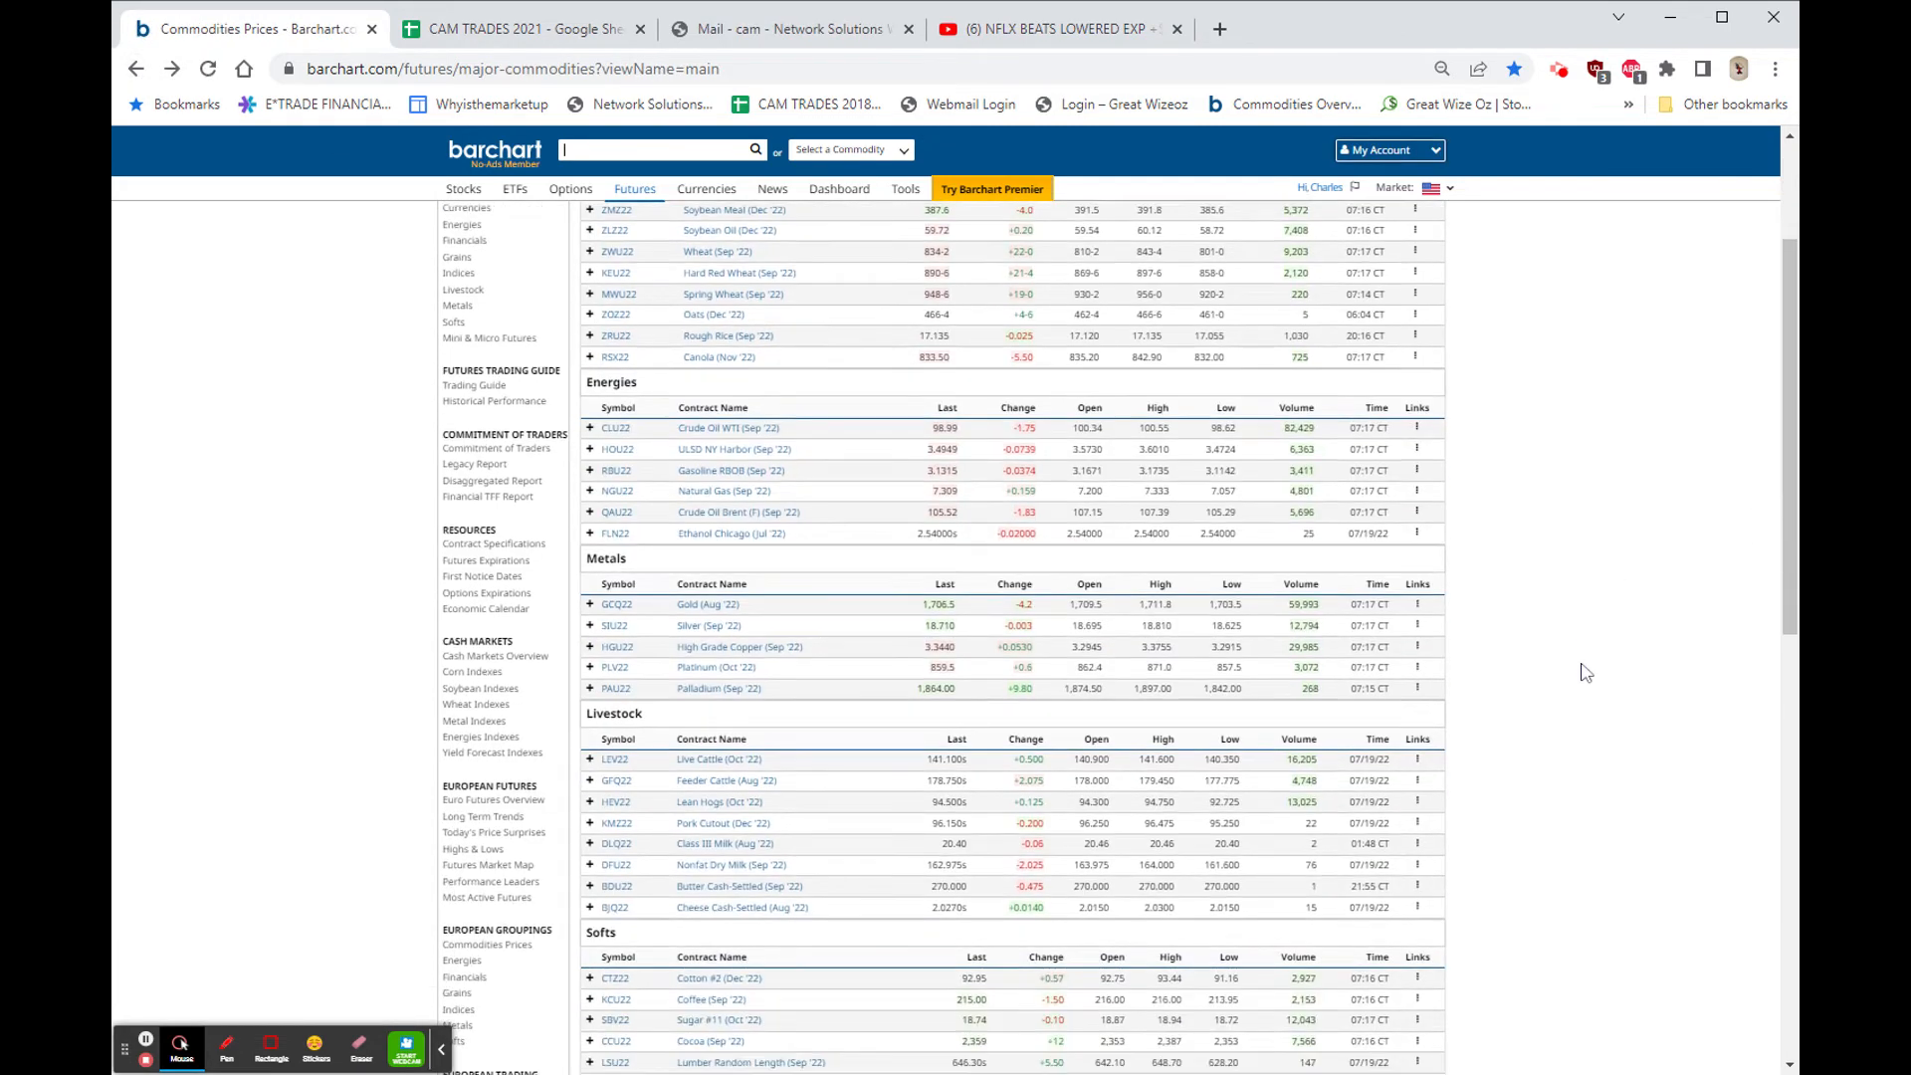
Scroll down the price list to the index, currency and Financials contracts
scroll("down", 3)
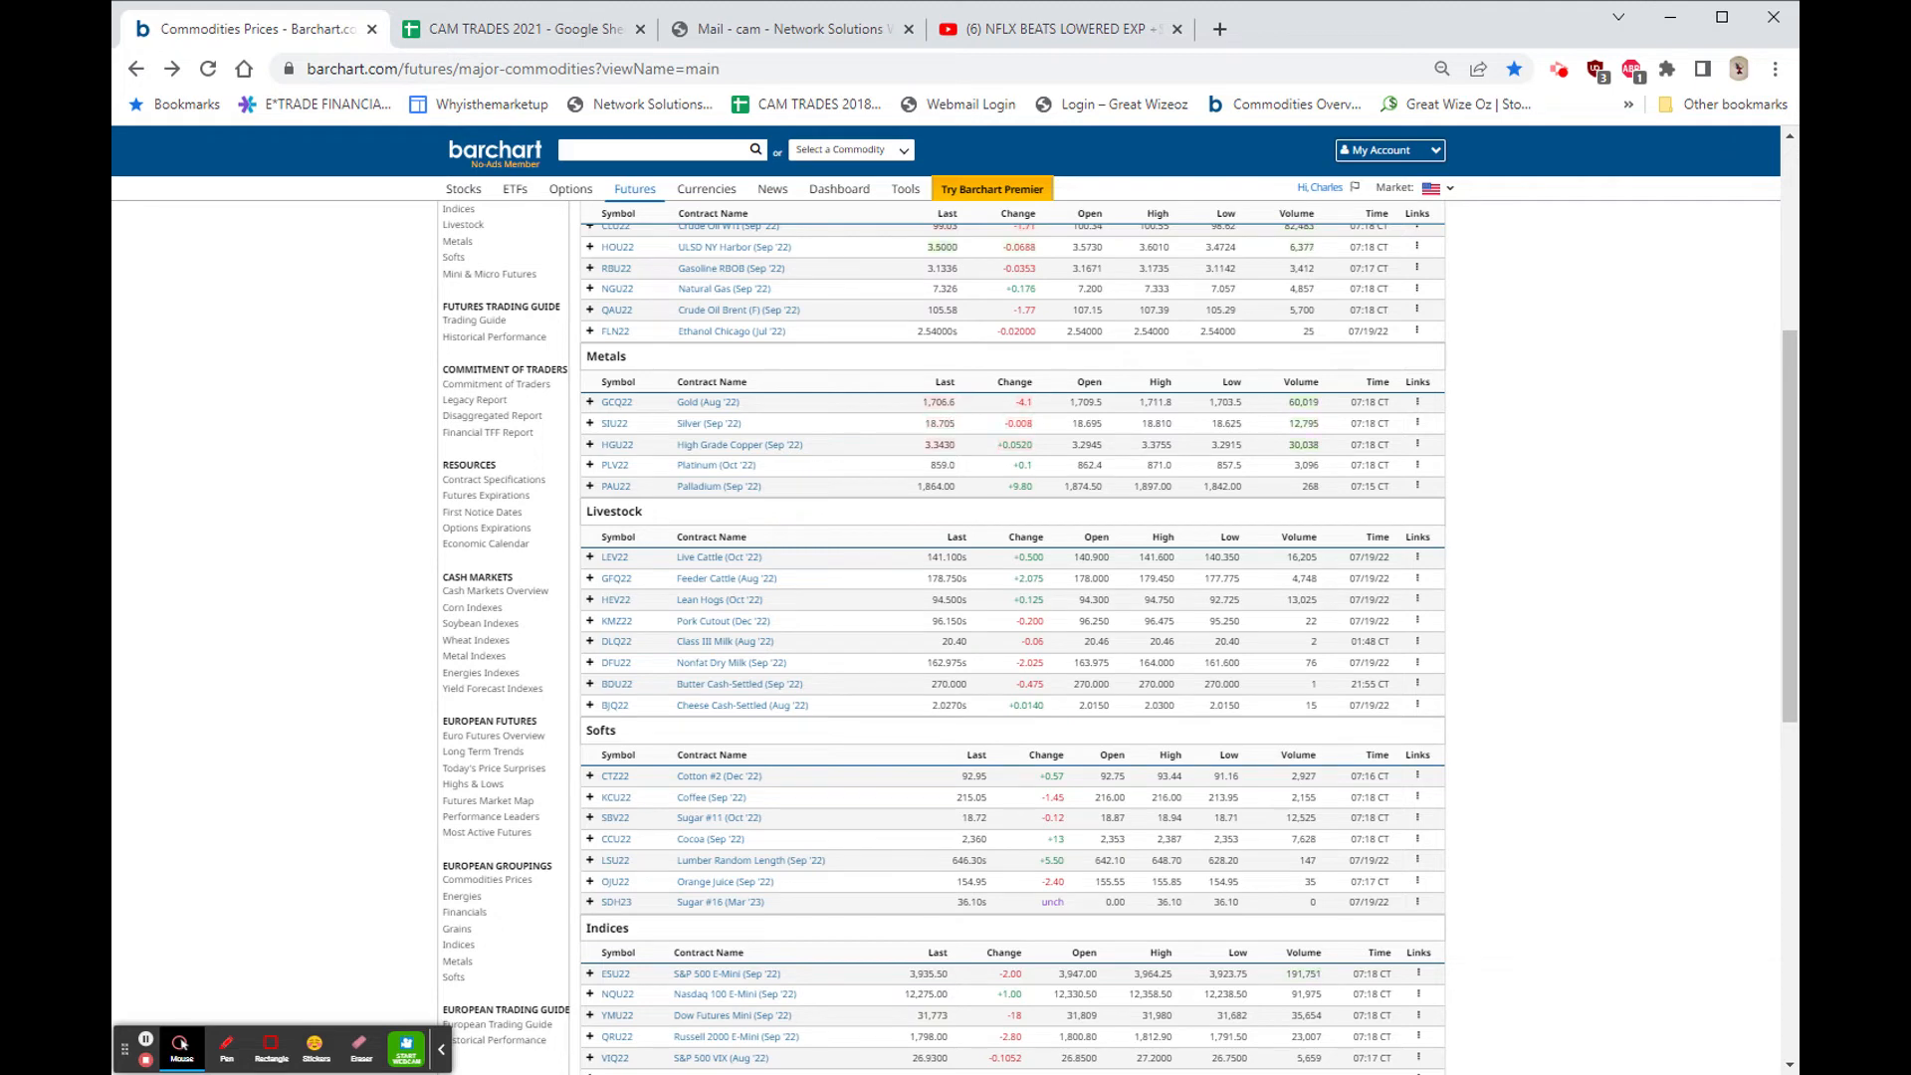
scroll("down", 3)
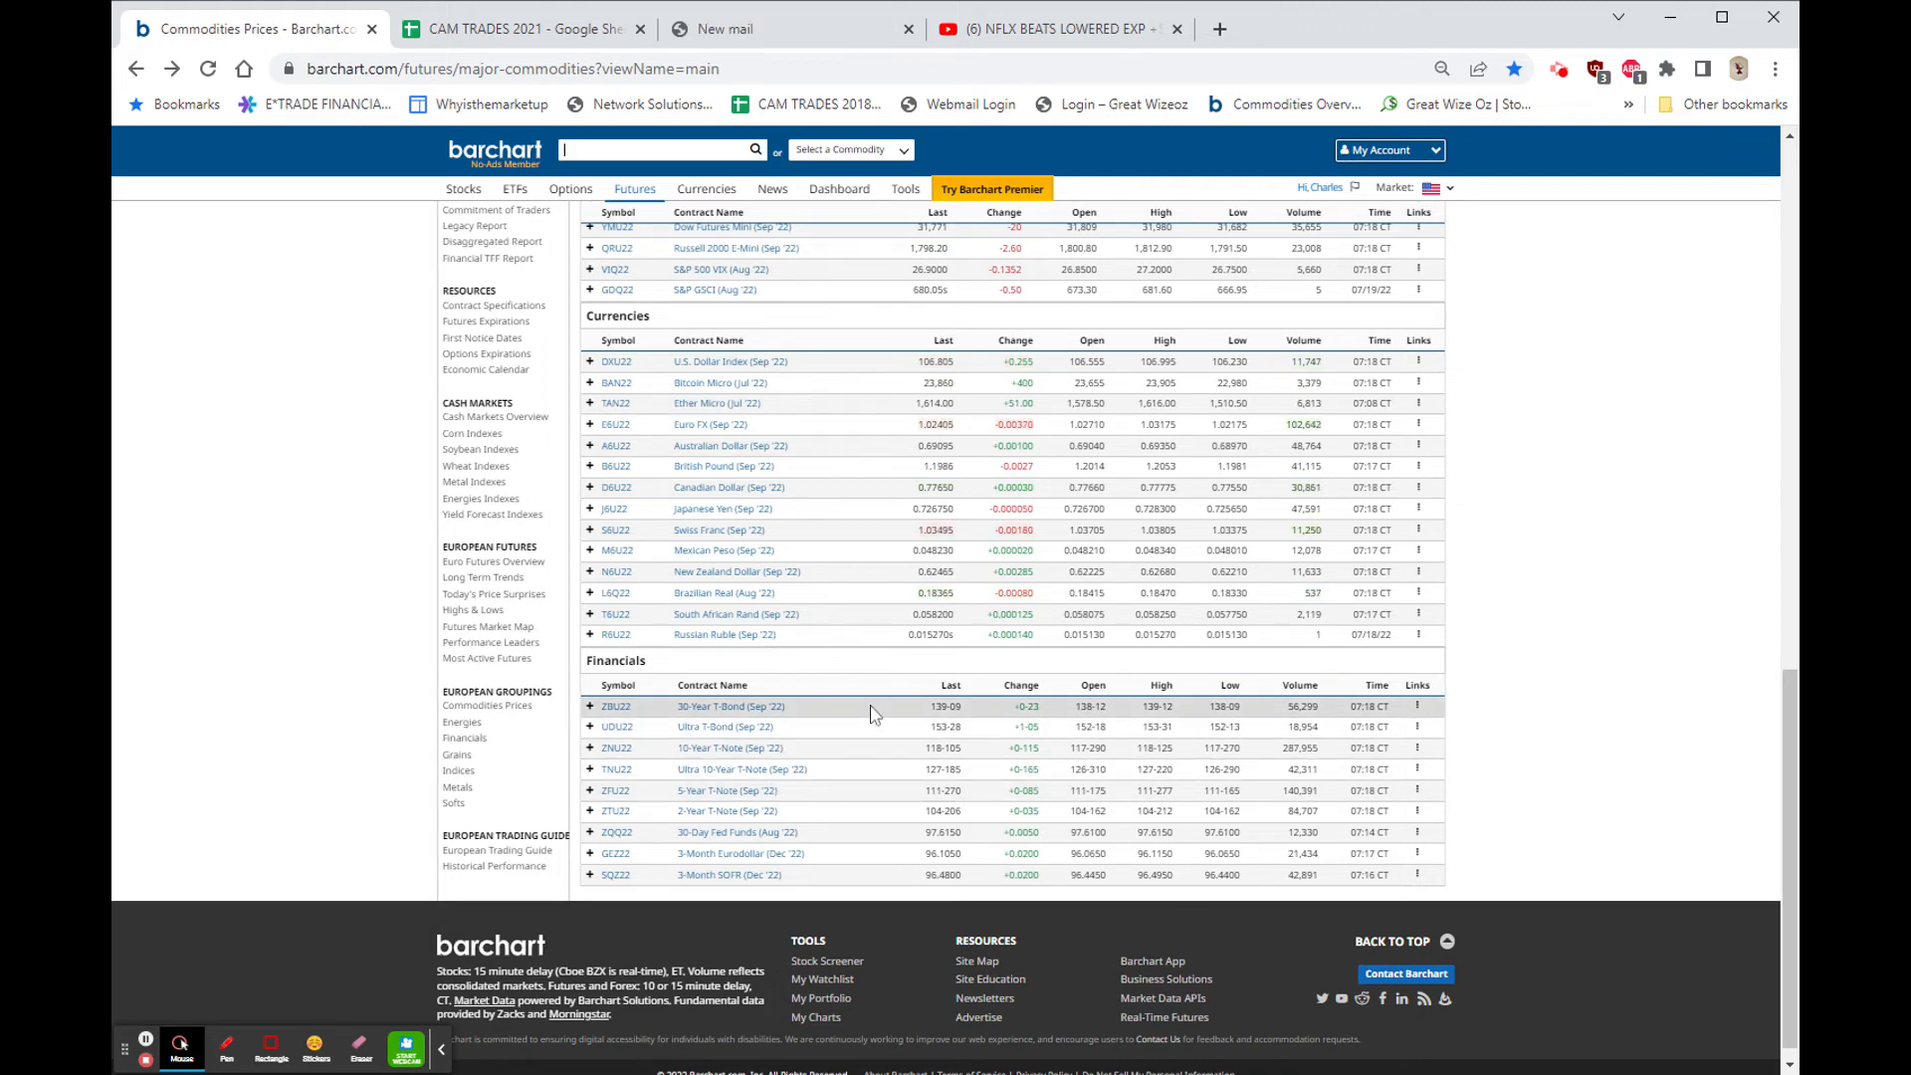
Show the 30-Year T-Bond Sep '22 interactive chart at a 4M daily range
left_click(1417, 707)
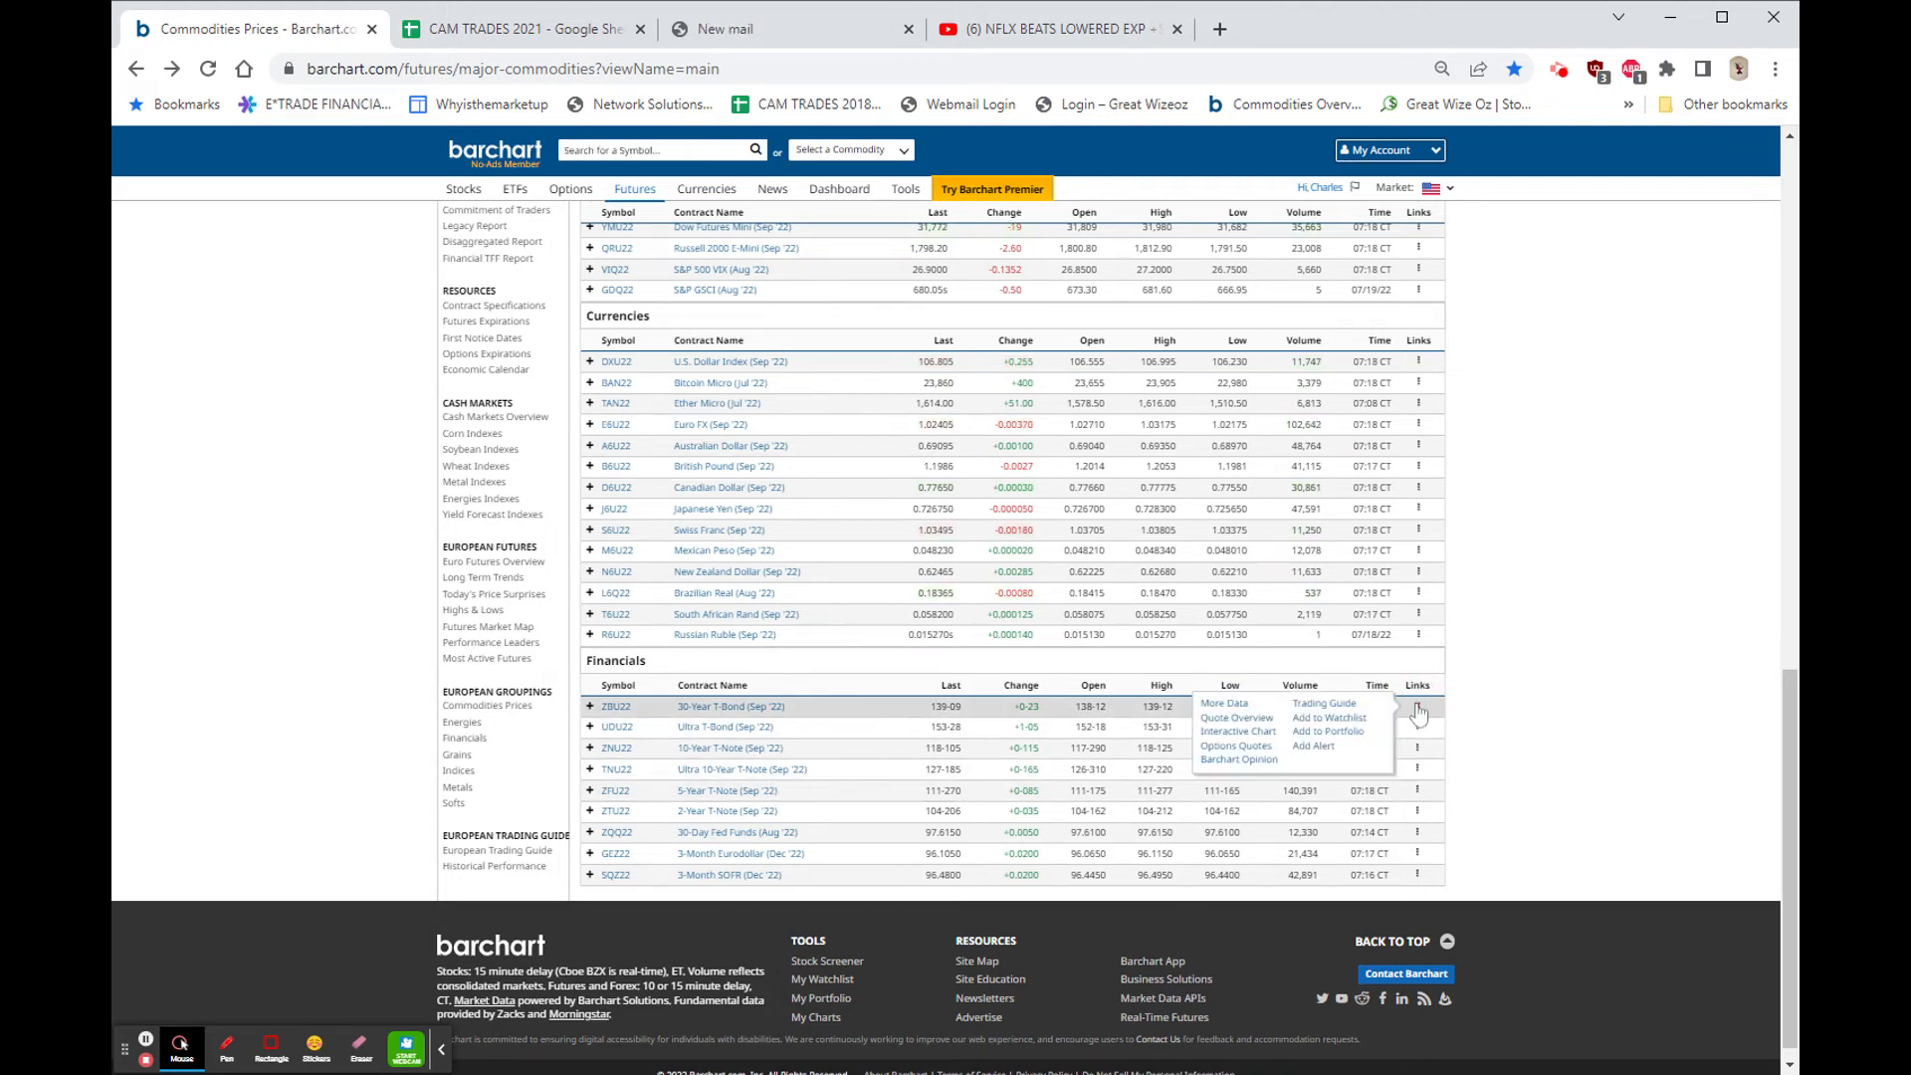
left_click(1236, 731)
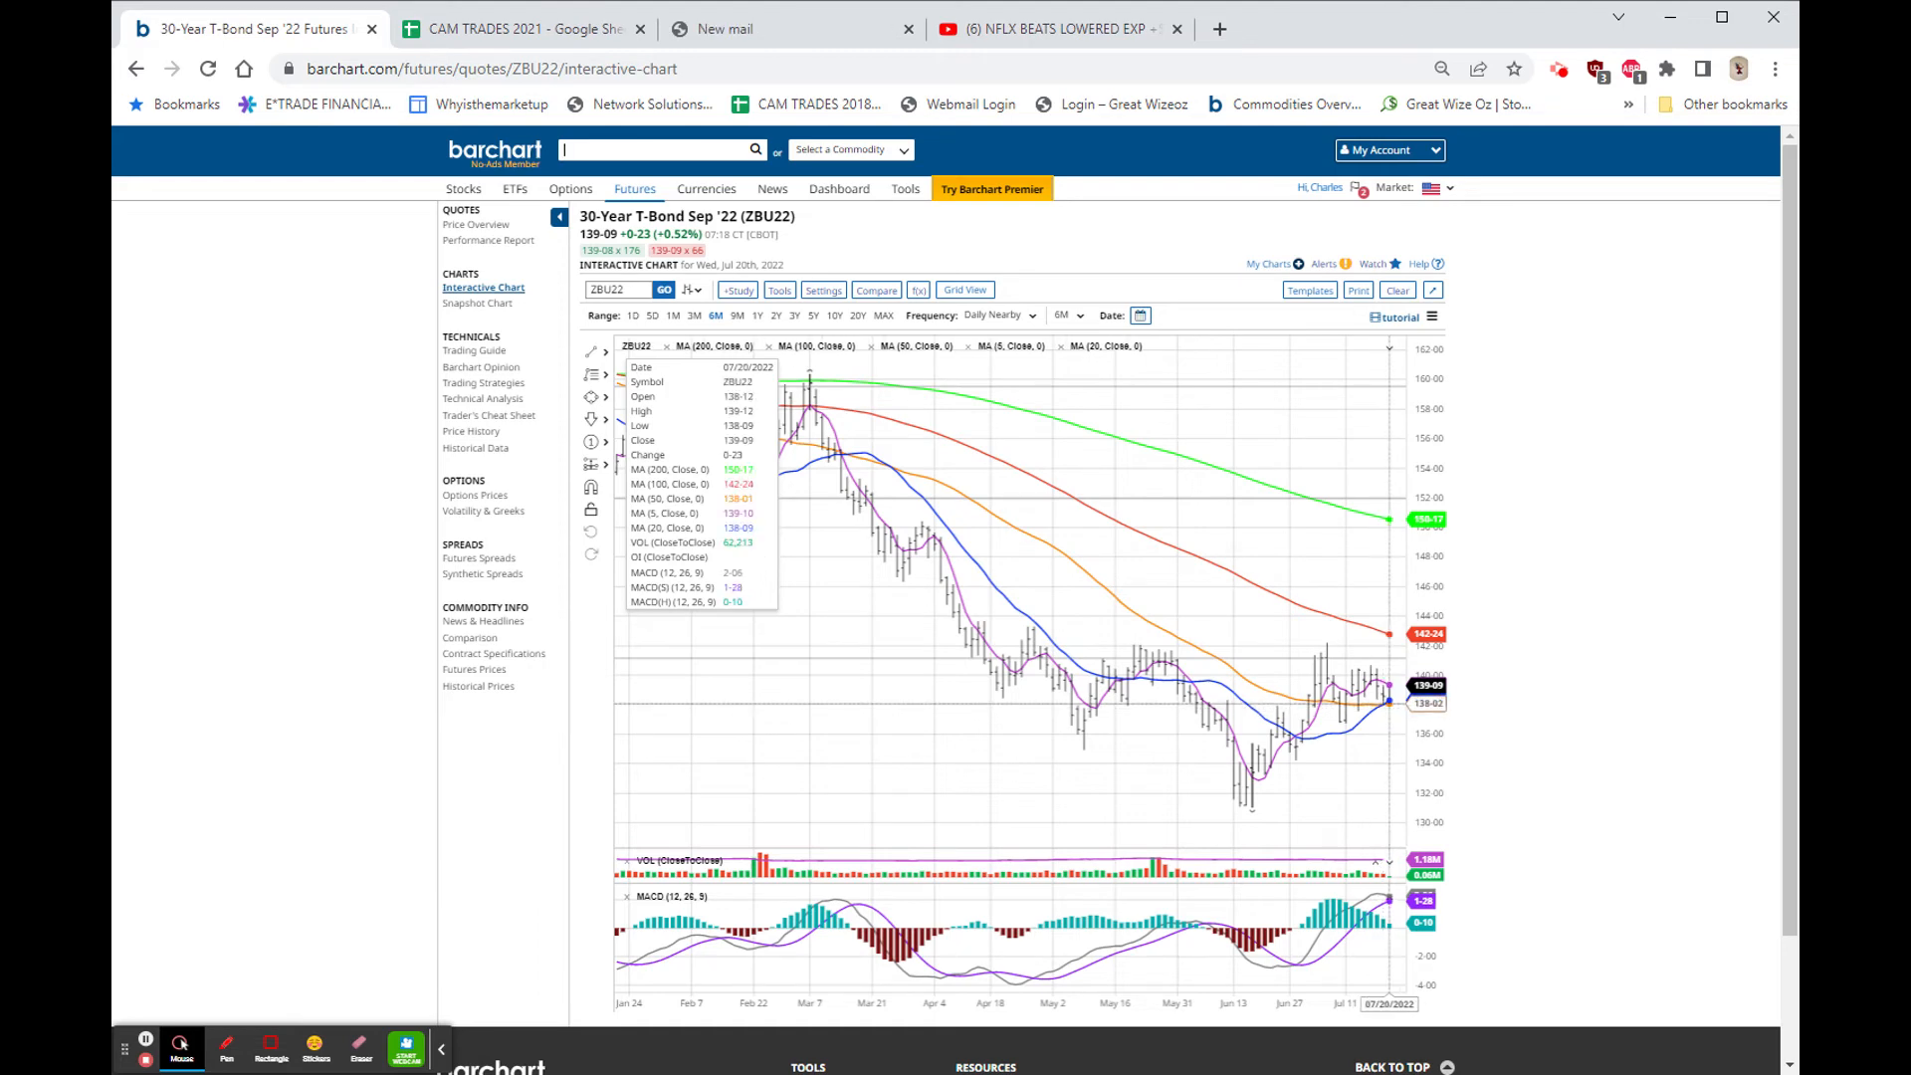
mouse_move(1384, 704)
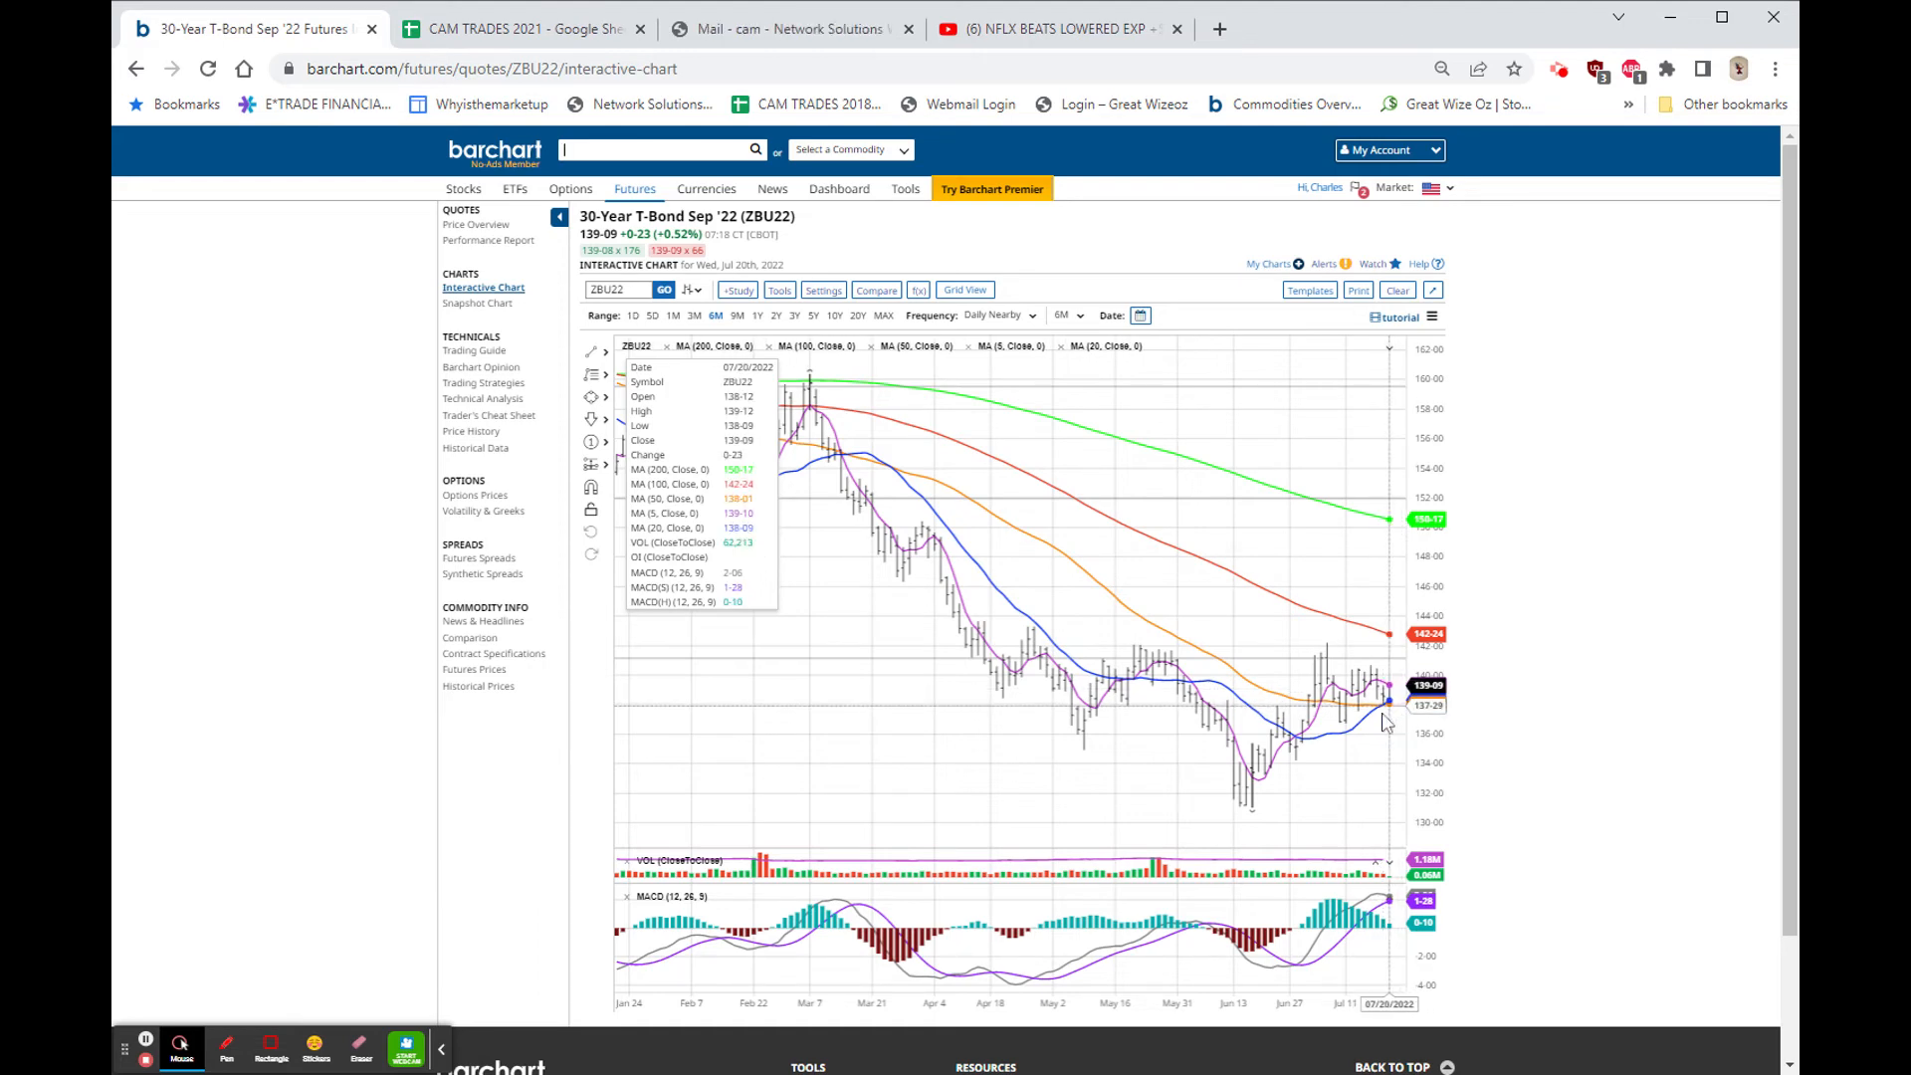
mouse_move(1102, 392)
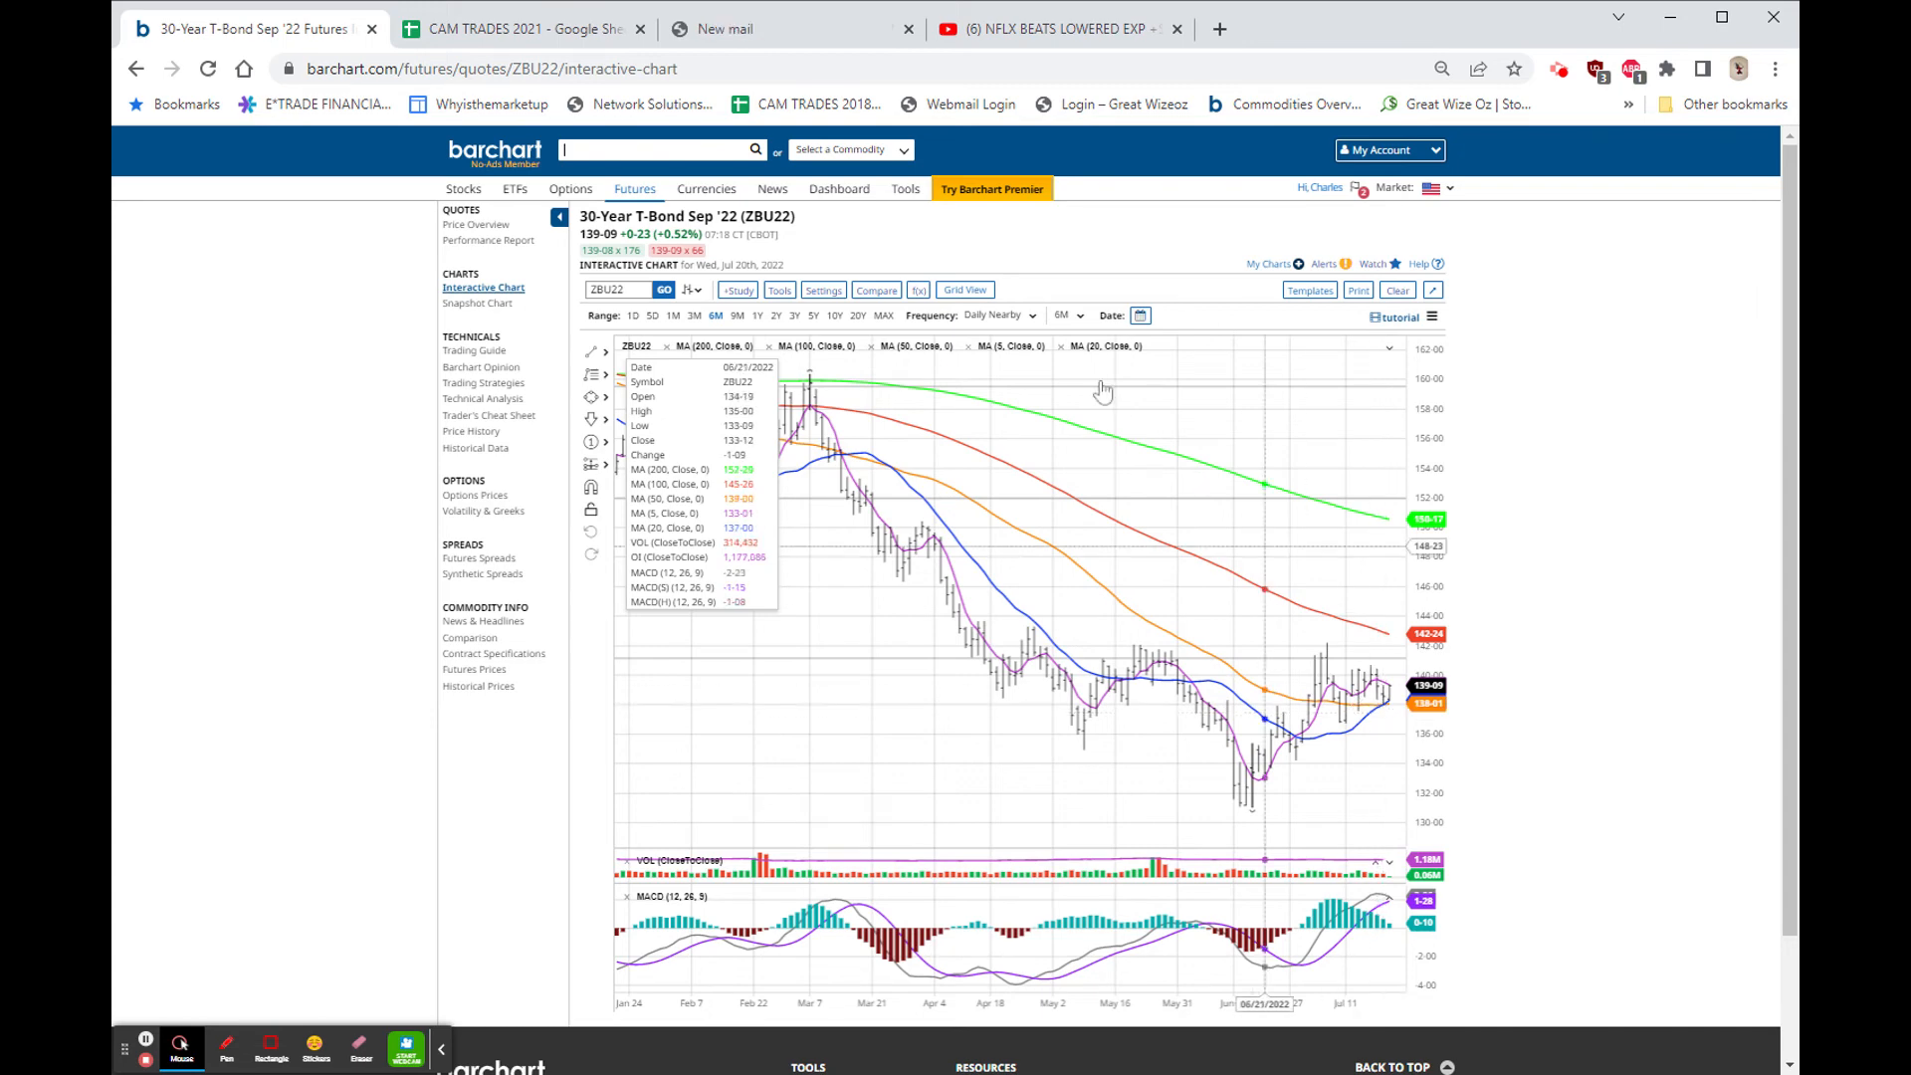
left_click(1061, 317)
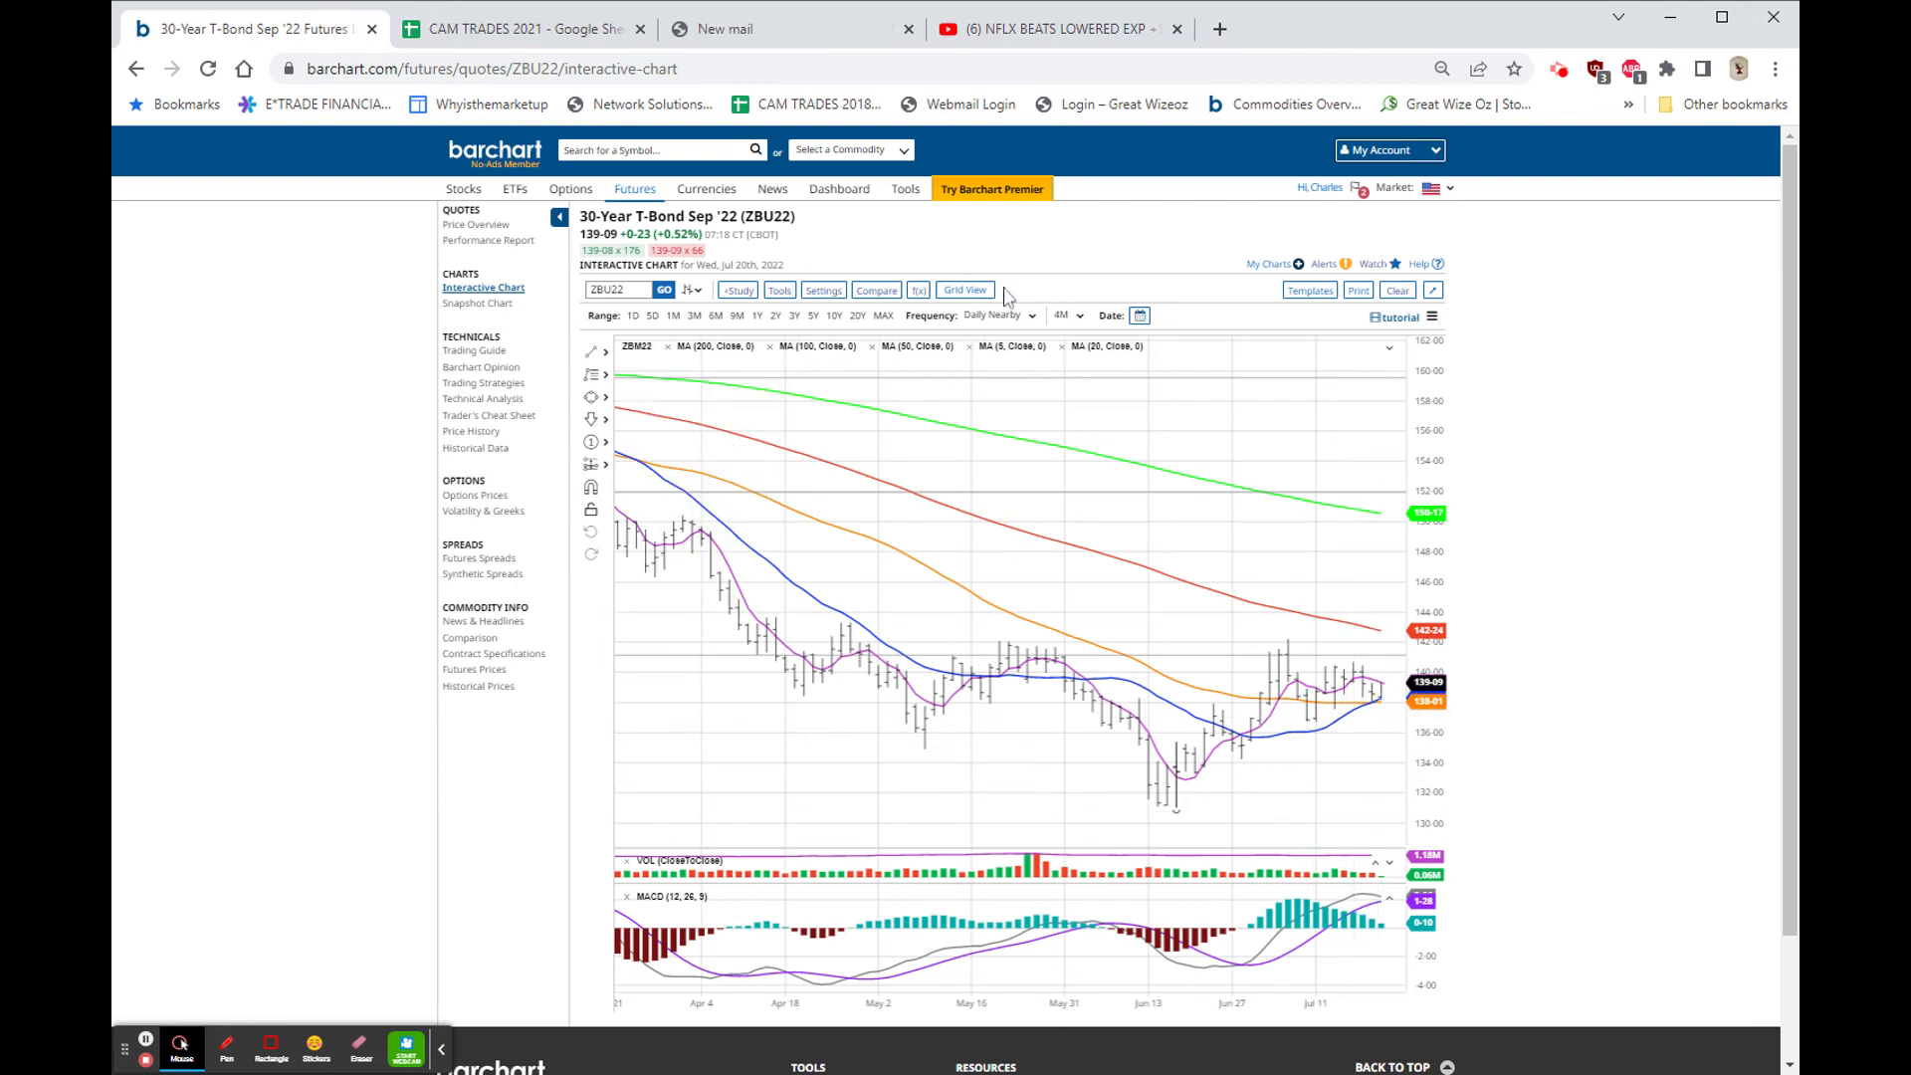
Set the 30-Year T-Bond chart period to 1 Month
left_click(1067, 316)
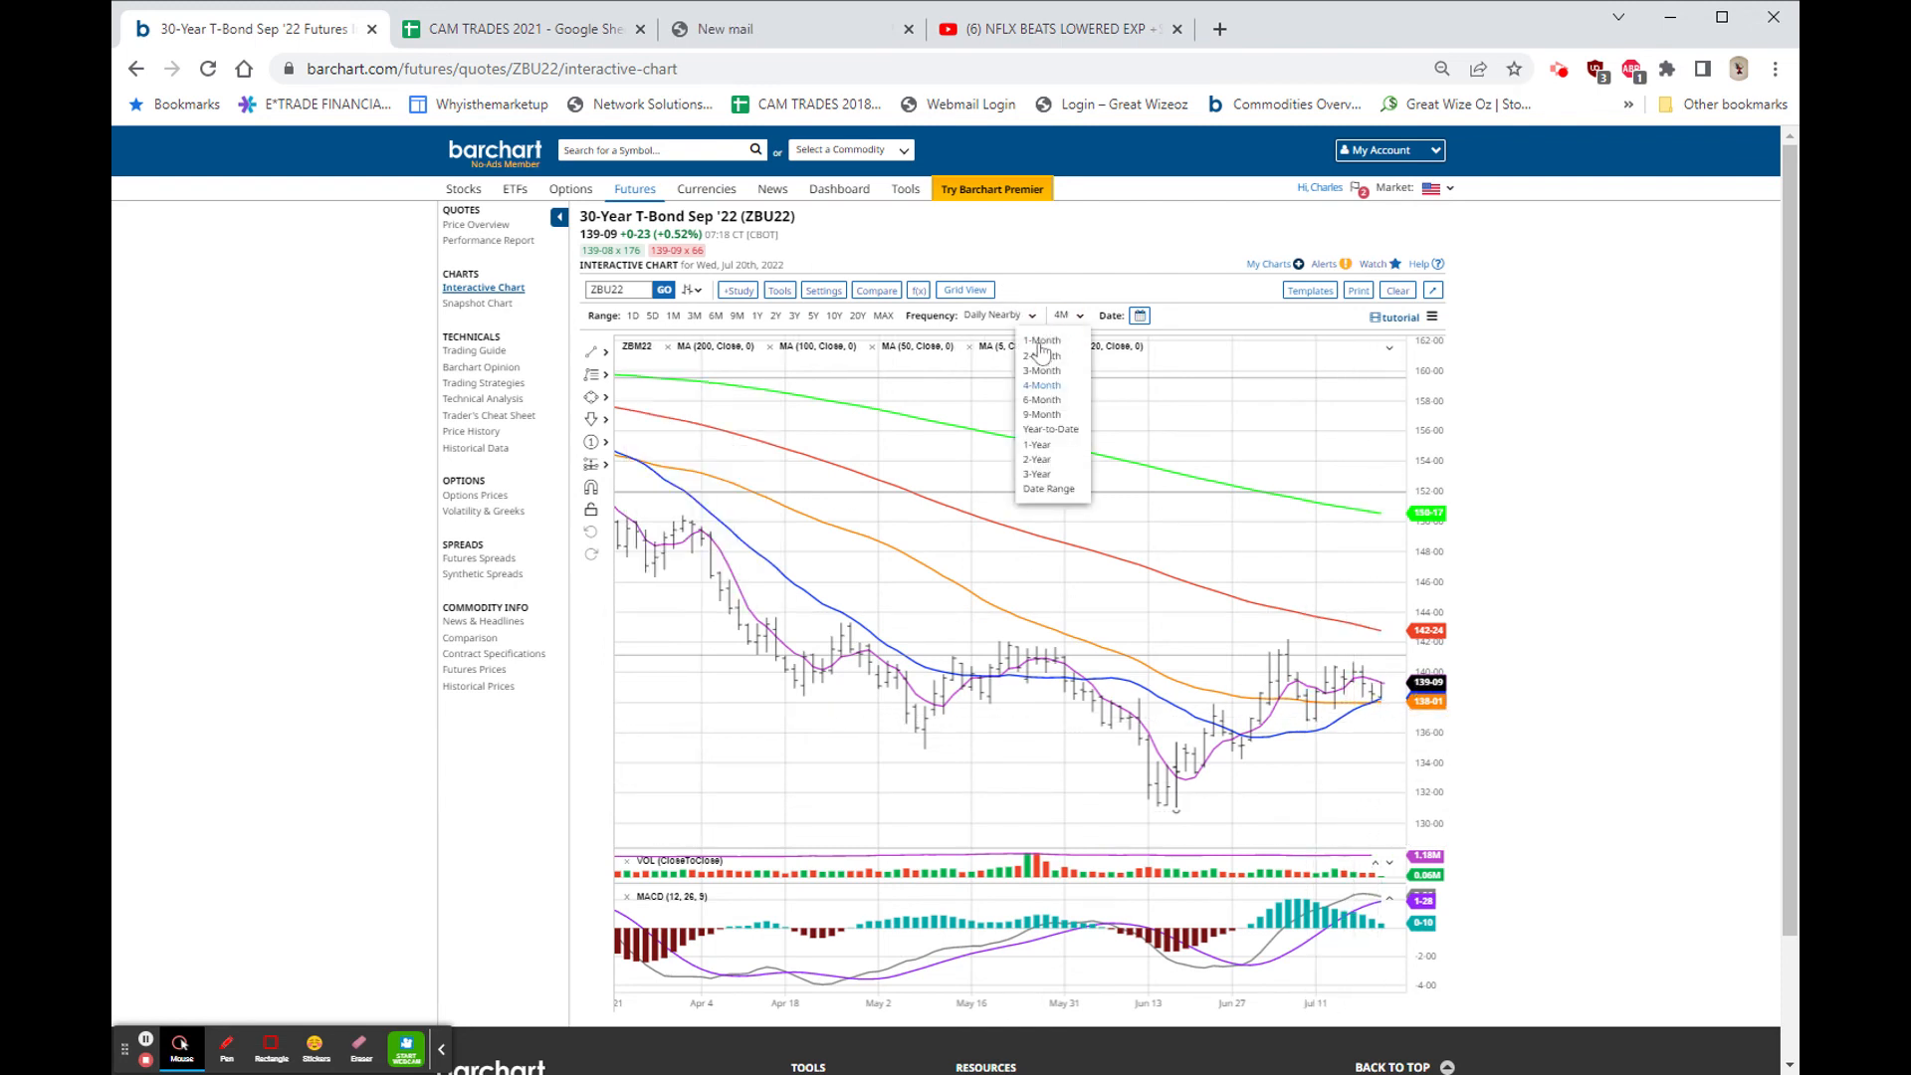
left_click(1041, 340)
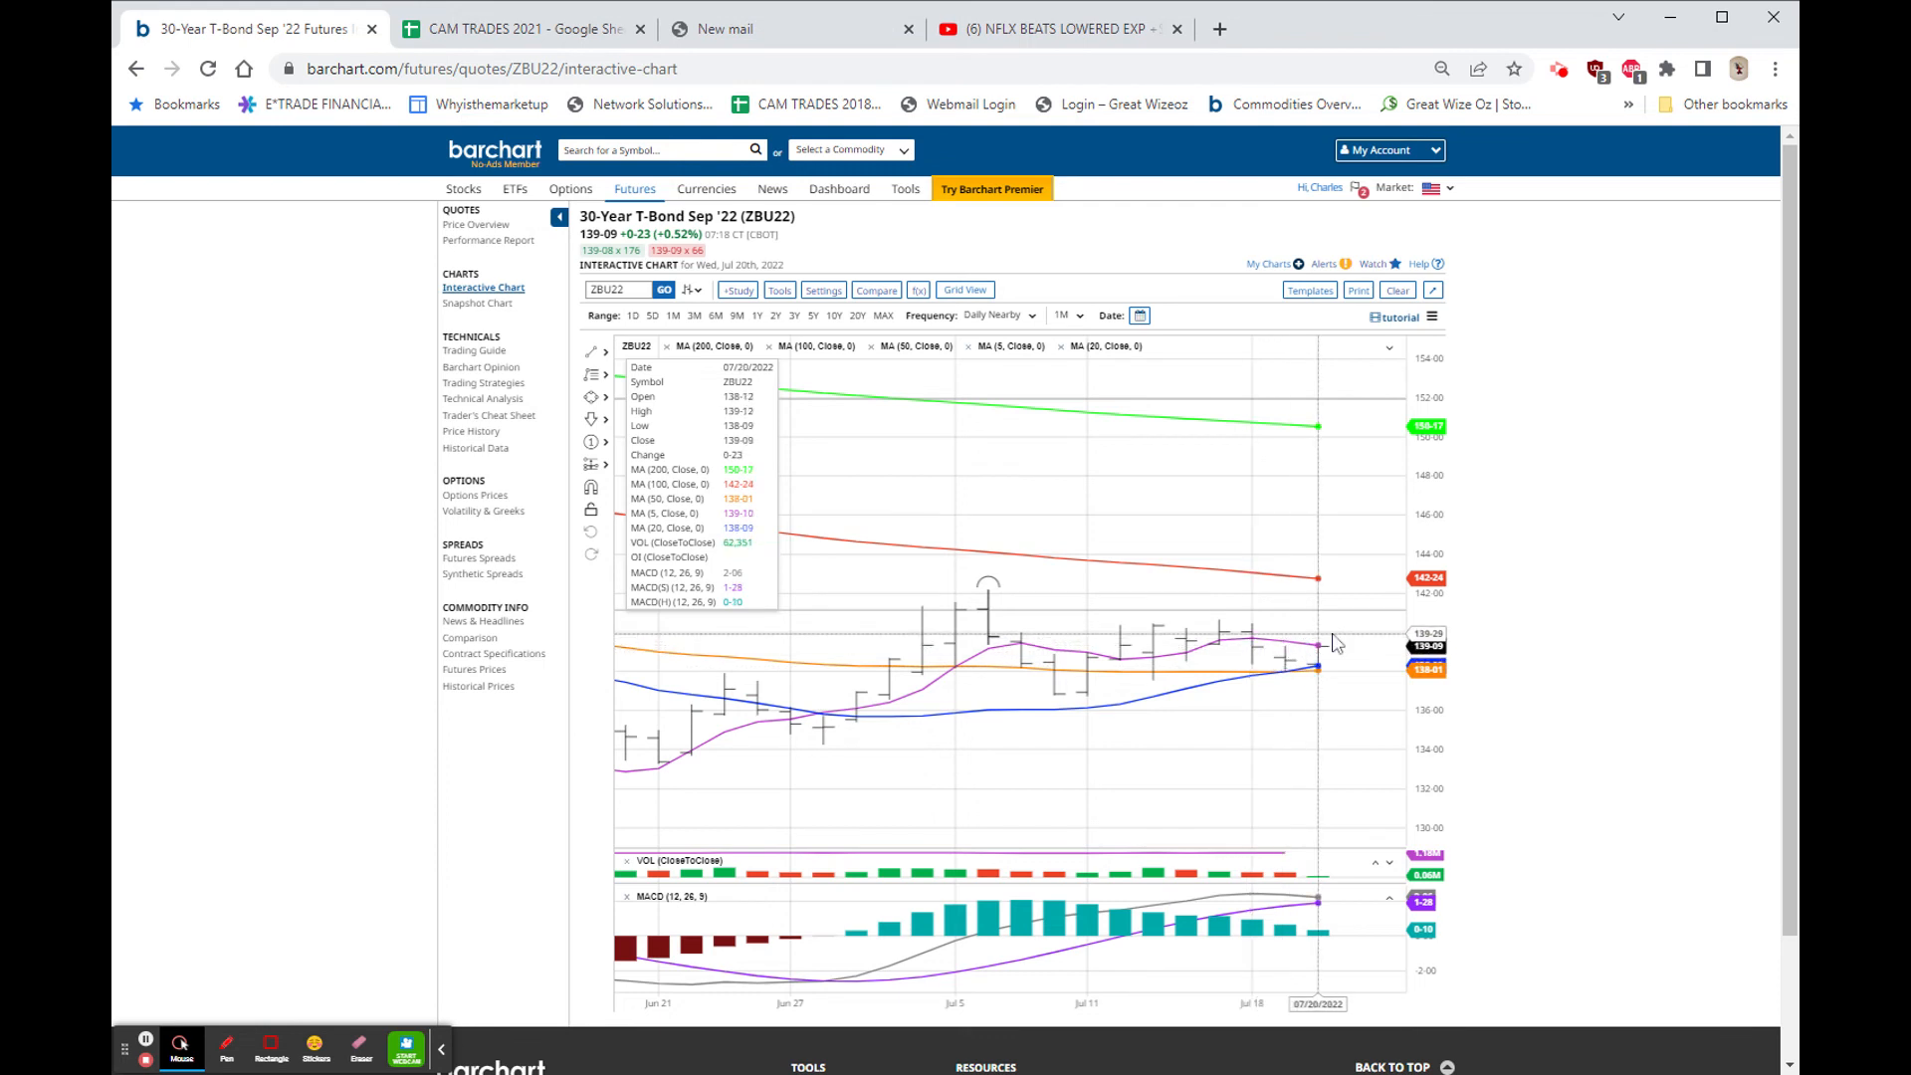
mouse_move(1339, 645)
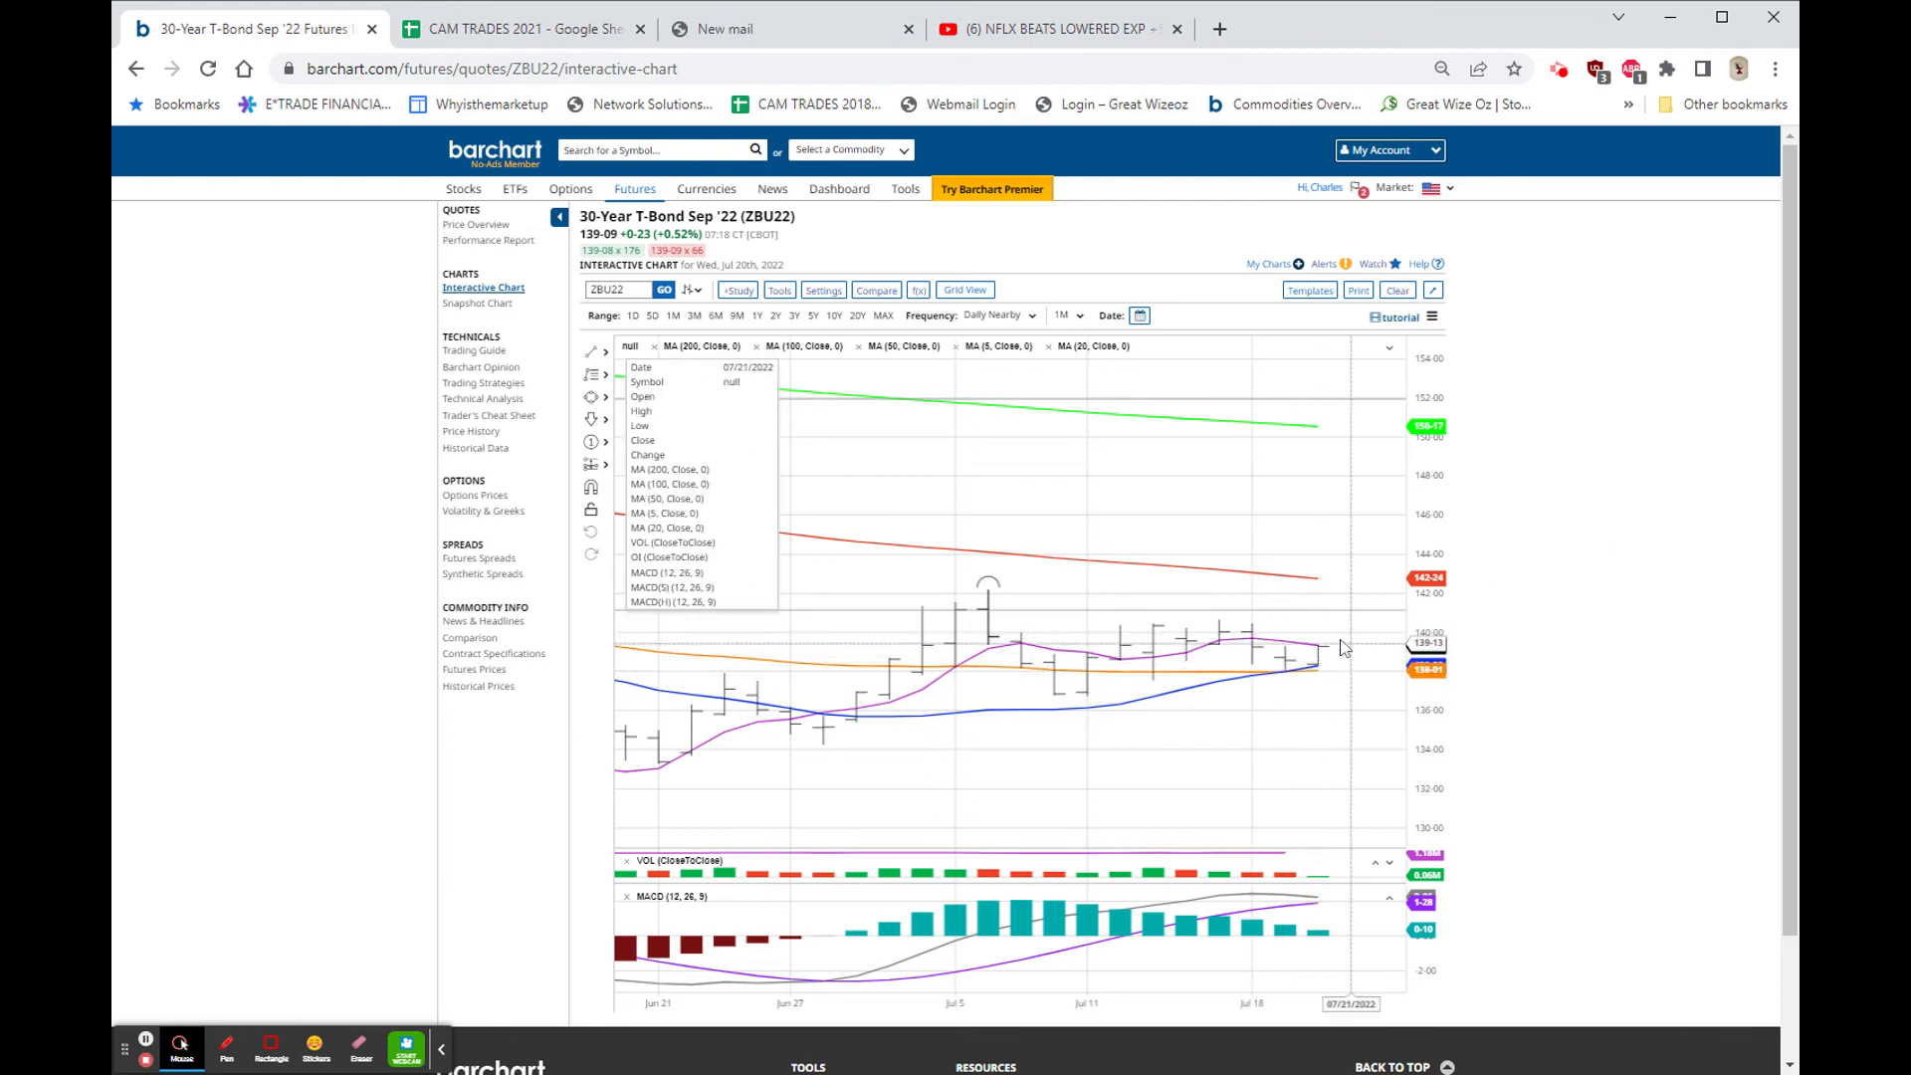